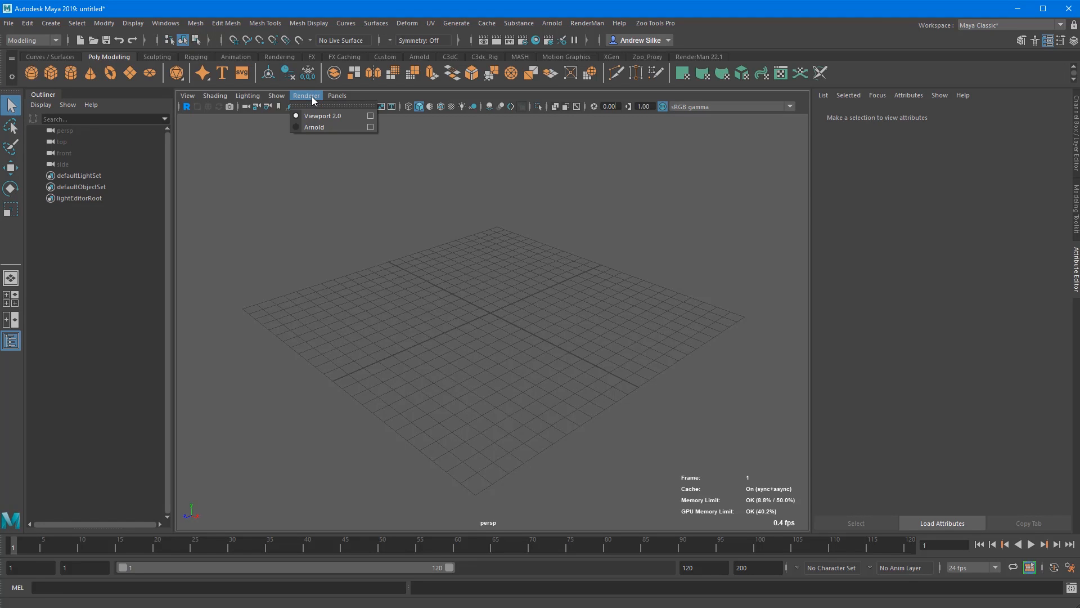
{"action": "mouse_move", "coordinate": [314, 128]}
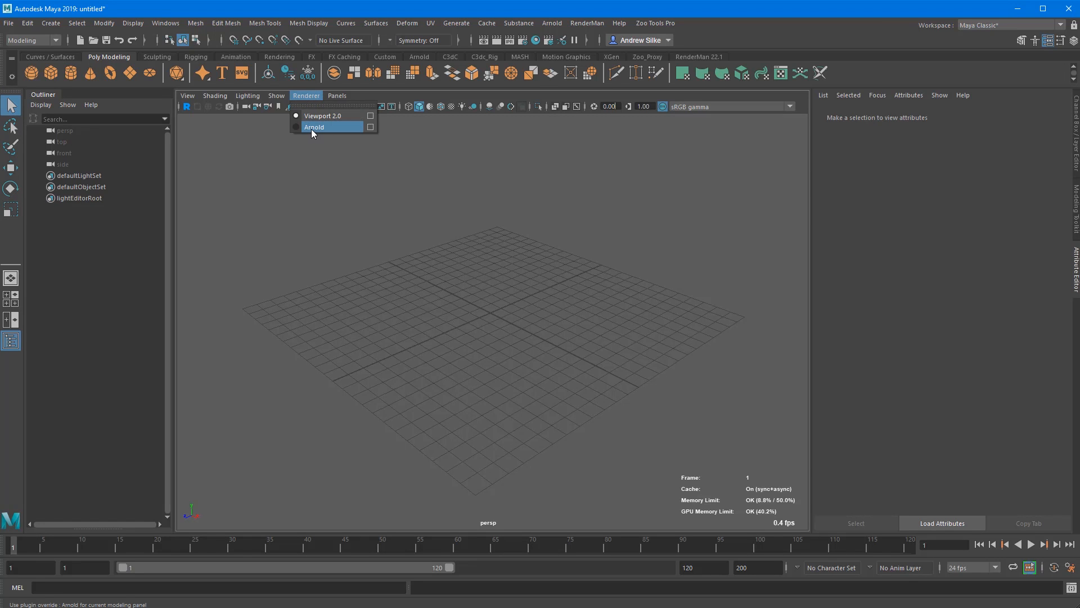
Step: Render the viewport with Arnold and select the posed figure from the hero package
{"action": "left_click", "coordinate": [314, 127]}
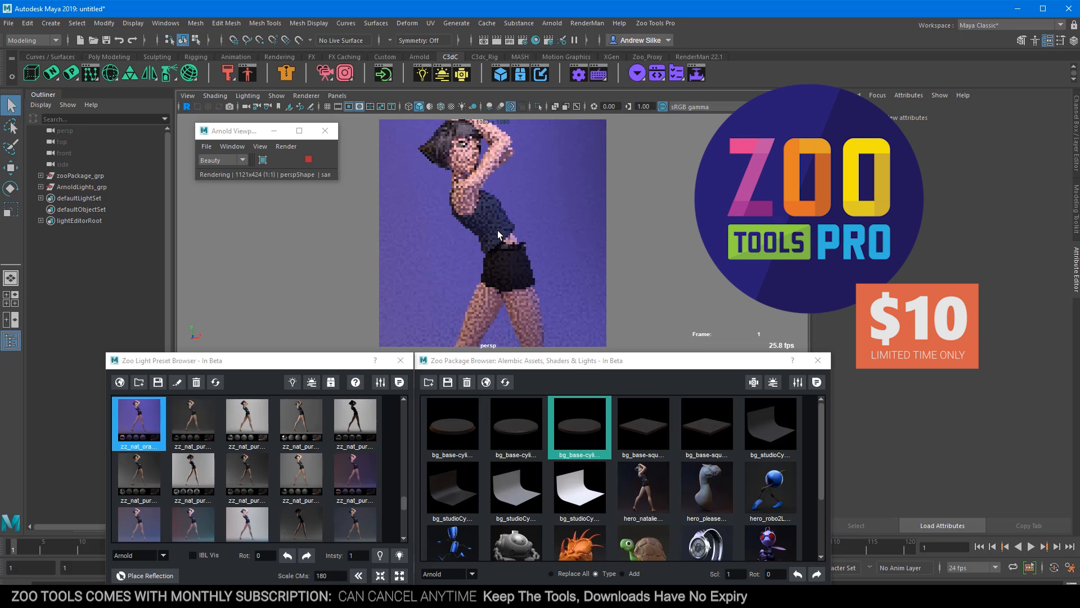
{"action": "left_click", "coordinate": [79, 176]}
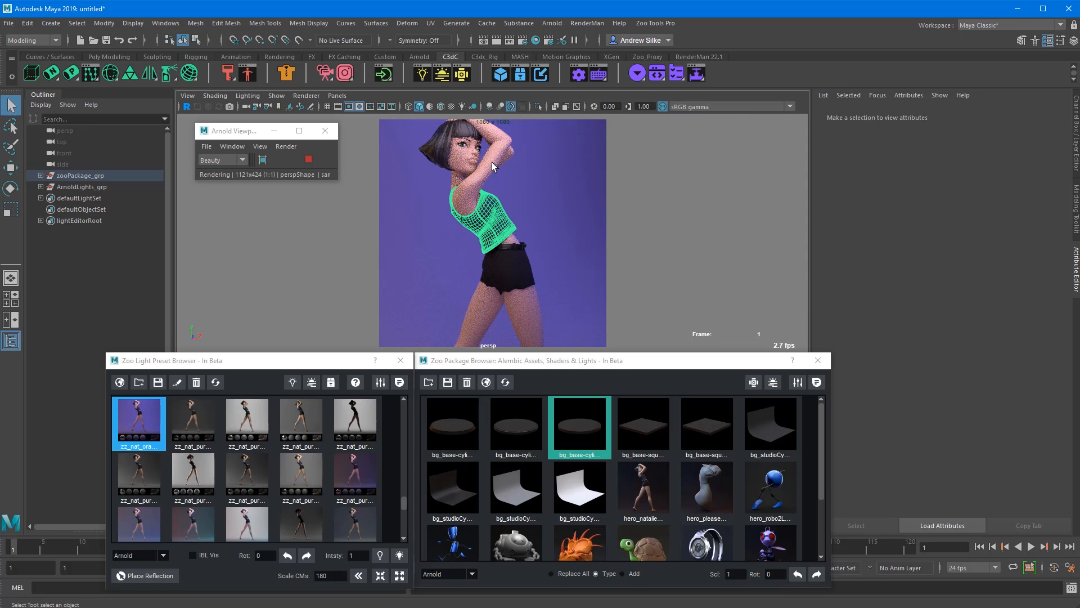
{"action": "left_click", "coordinate": [490, 241]}
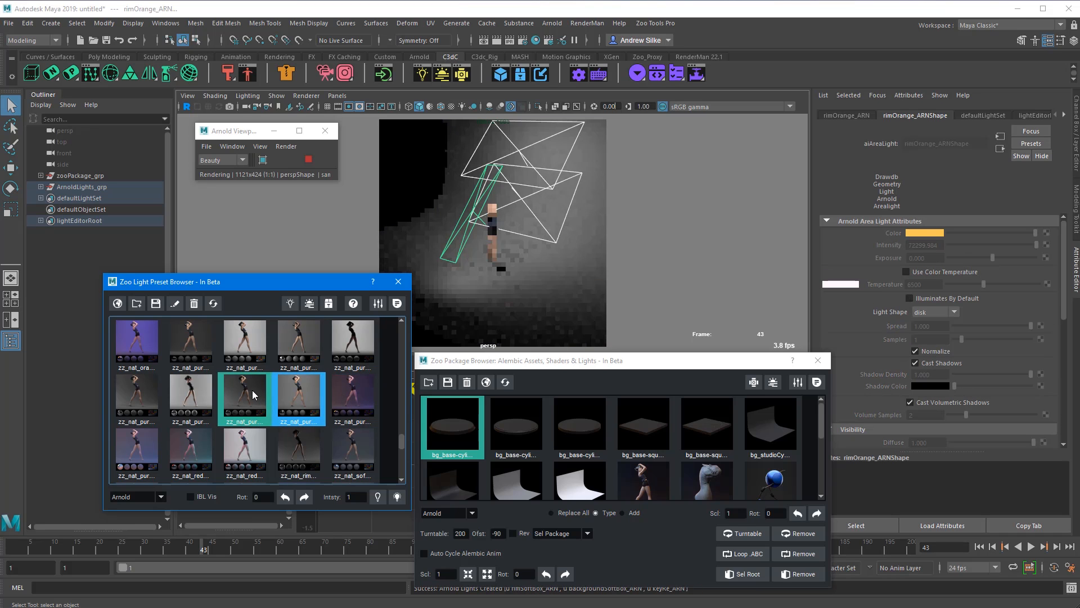
Step: Apply a natural Zoo light preset and import the prop_ballChrome spheres beside the figure
{"action": "double_click", "coordinate": [136, 341]}
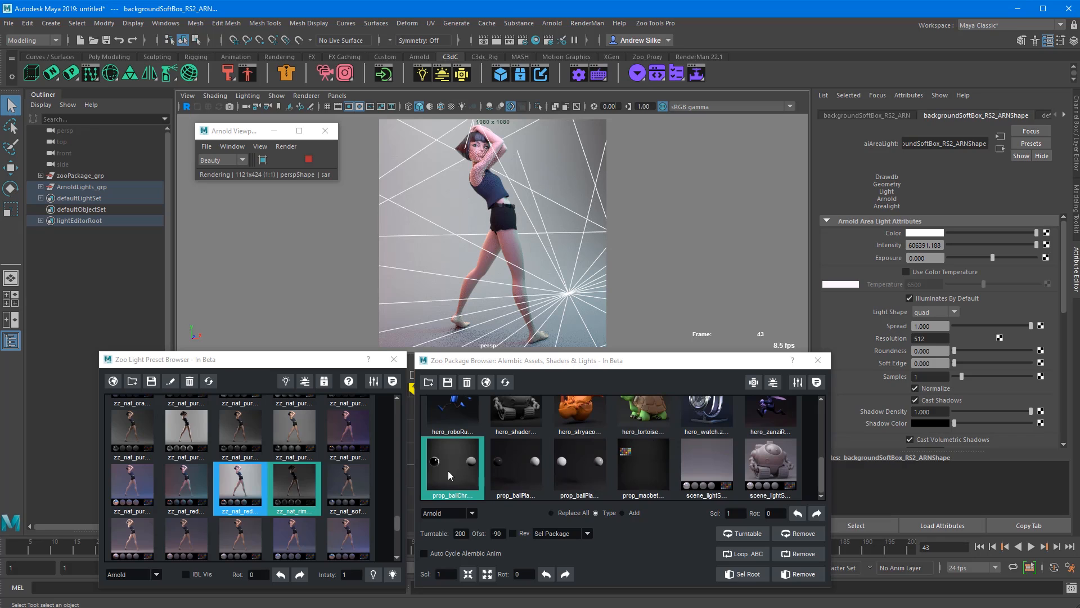
{"action": "double_click", "coordinate": [451, 465]}
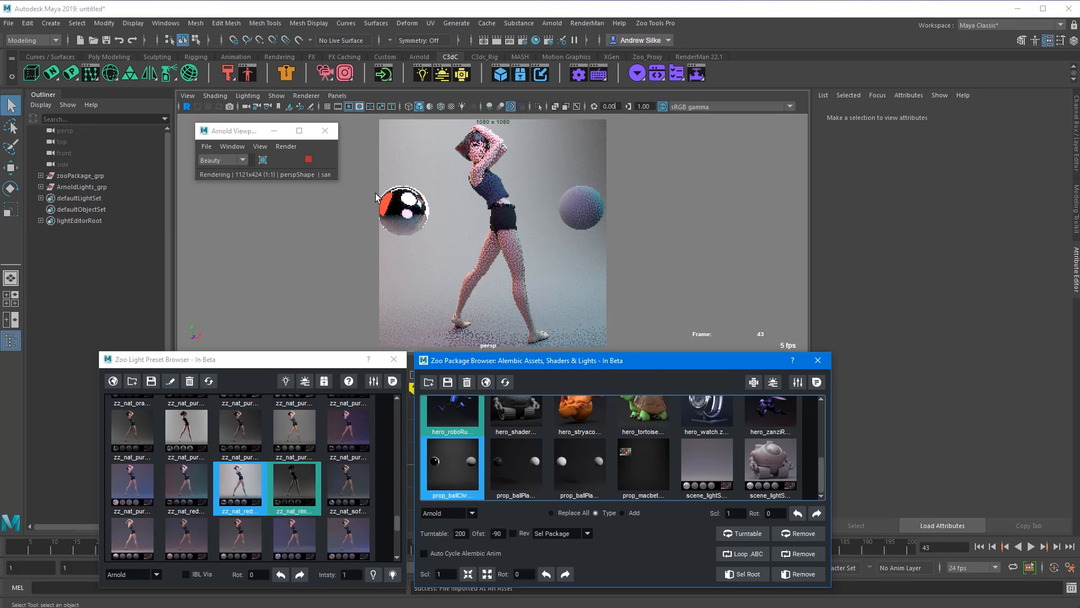
Step: Bring up the temp.mb dragon bust scene rendering under soft Arnold lighting
{"action": "left_click", "coordinate": [643, 466]}
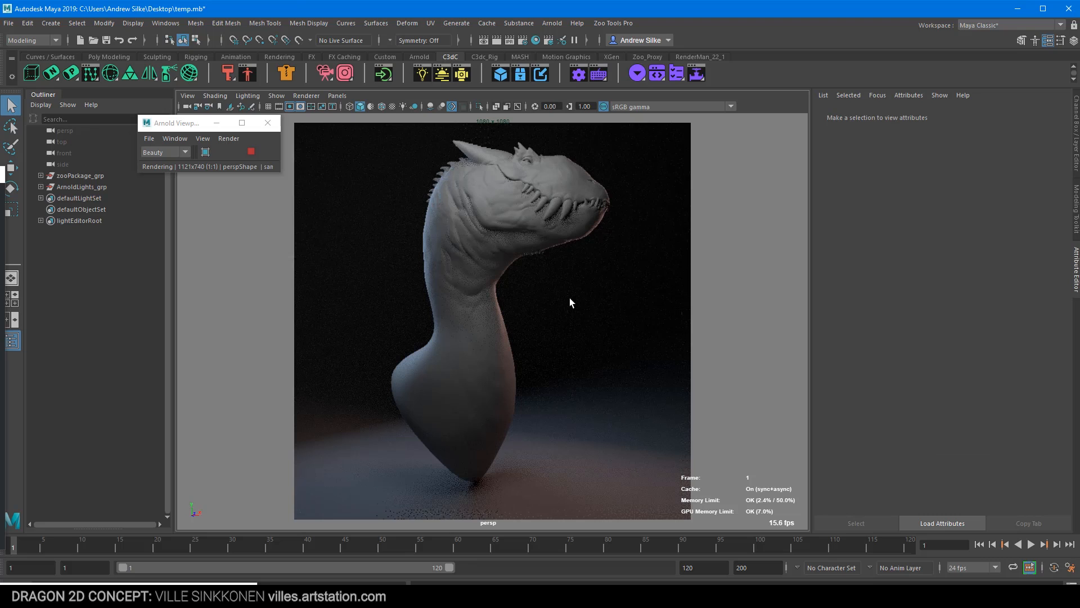
{"action": "mouse_move", "coordinate": [732, 492]}
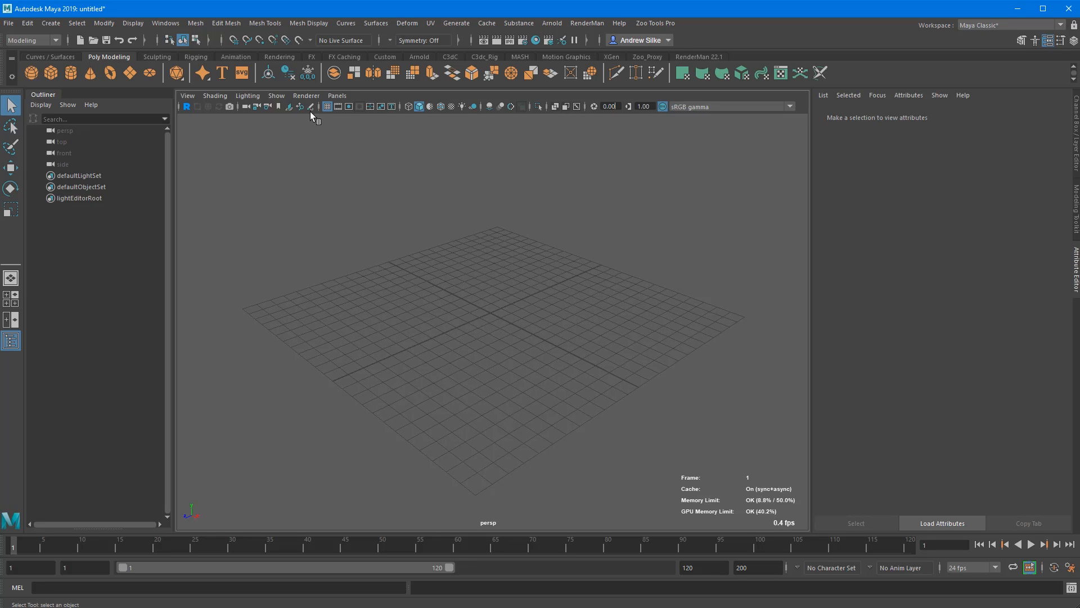
Step: Set the camera to a square 1080 x 1080 resolution preset from the Zoo camera shelf tools
{"action": "left_click", "coordinate": [305, 95]}
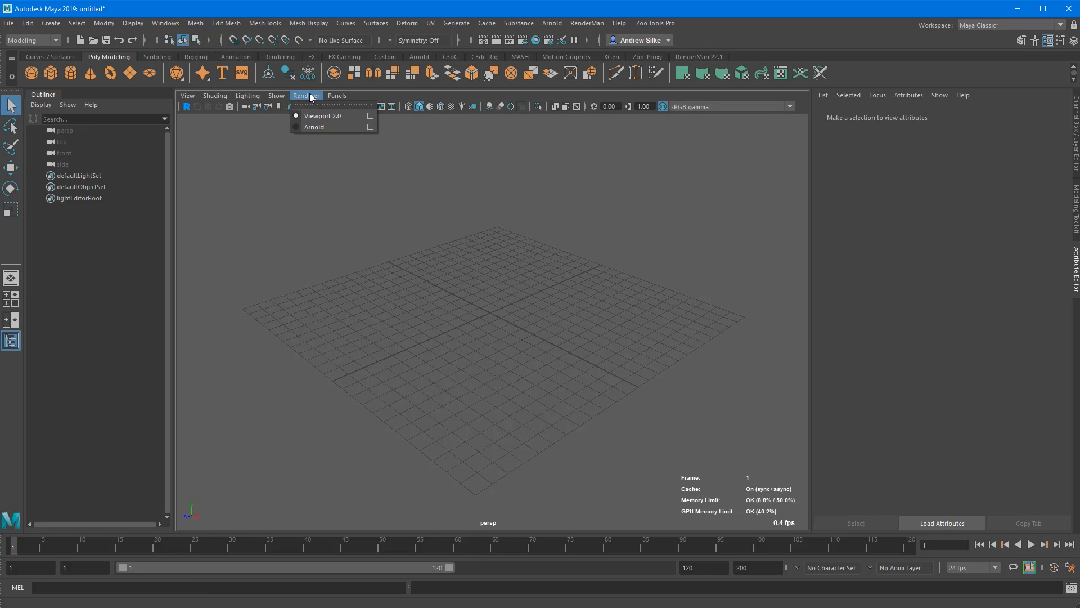
{"action": "mouse_move", "coordinate": [323, 127]}
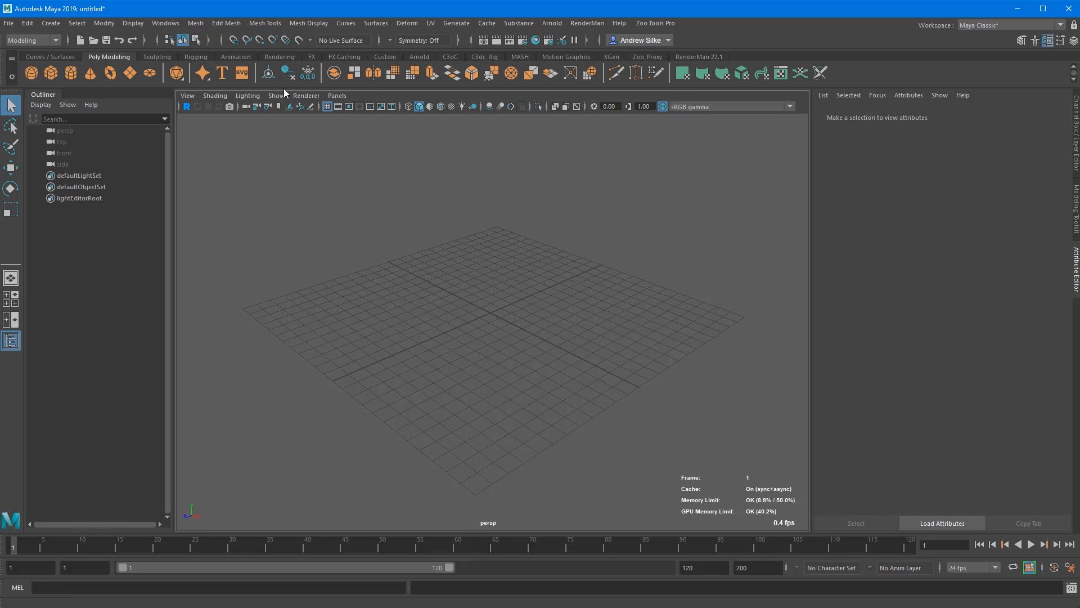
{"action": "mouse_move", "coordinate": [481, 61]}
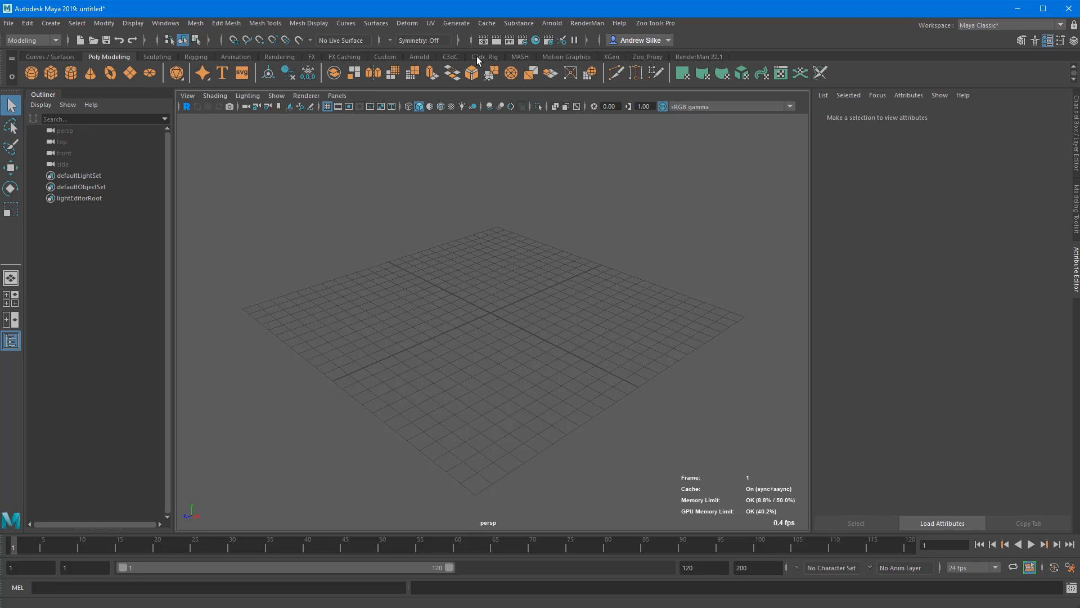
{"action": "left_click", "coordinate": [449, 56]}
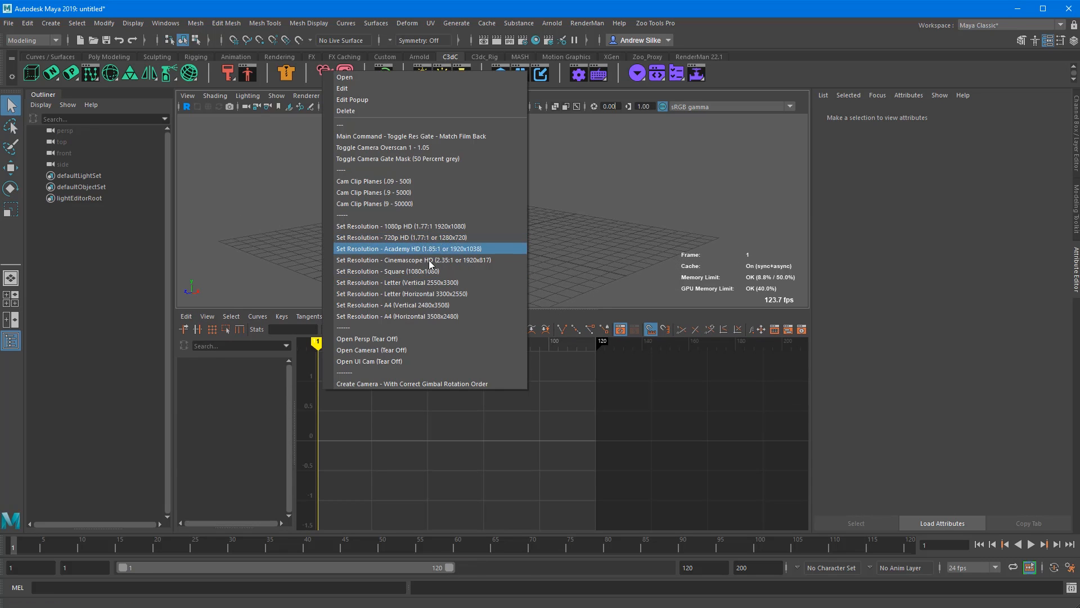
{"action": "left_click", "coordinate": [388, 272]}
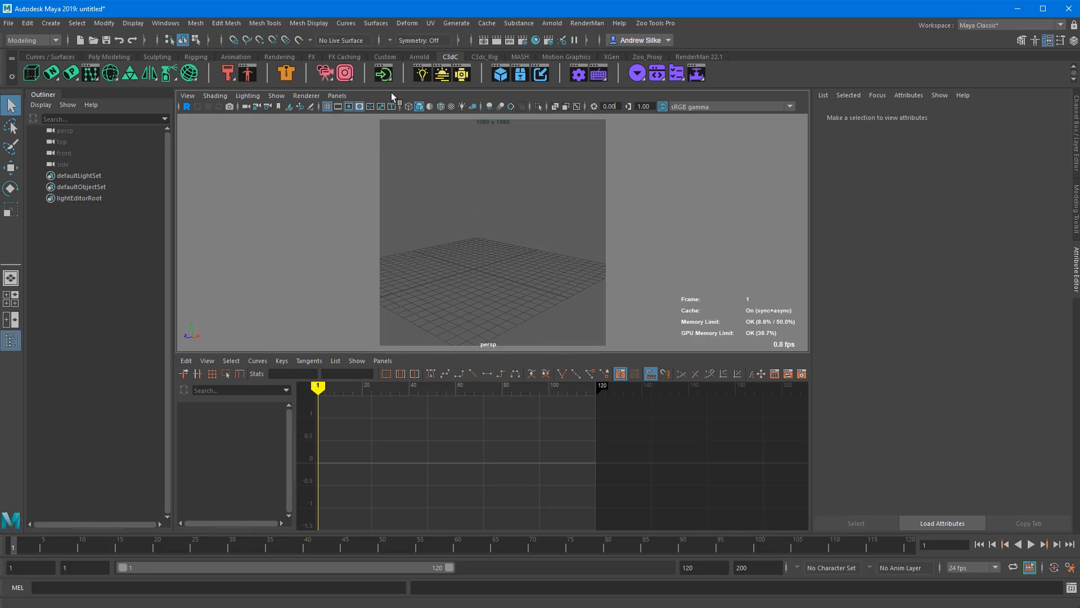
{"action": "mouse_move", "coordinate": [383, 74]}
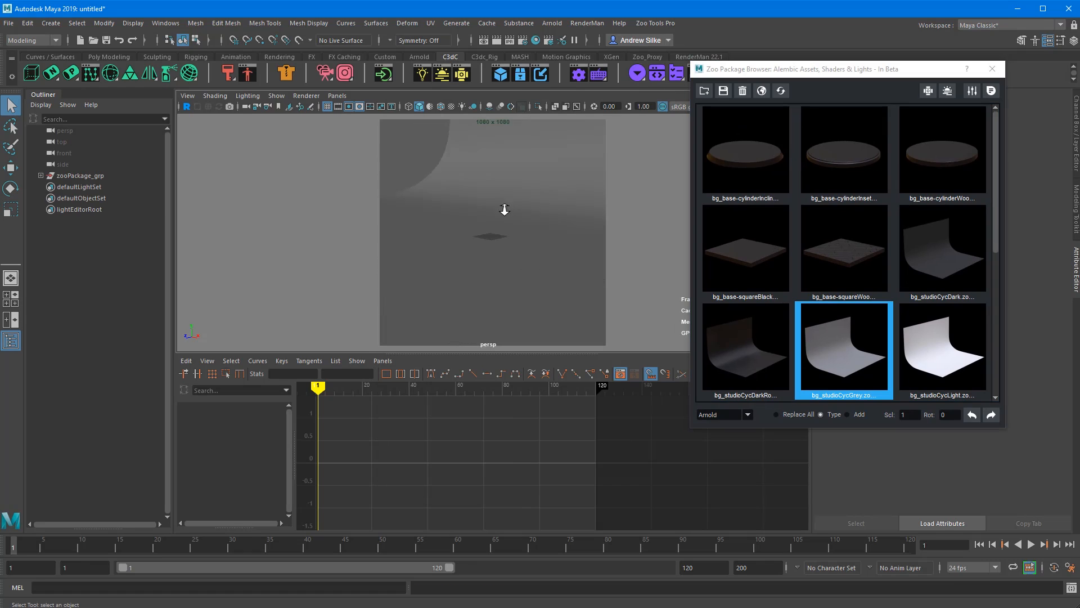
Step: Import the bg_studioCycGrey backdrop and hero_nataliePose figure, moving the asset browser off the figure
{"action": "left_click", "coordinate": [858, 414]}
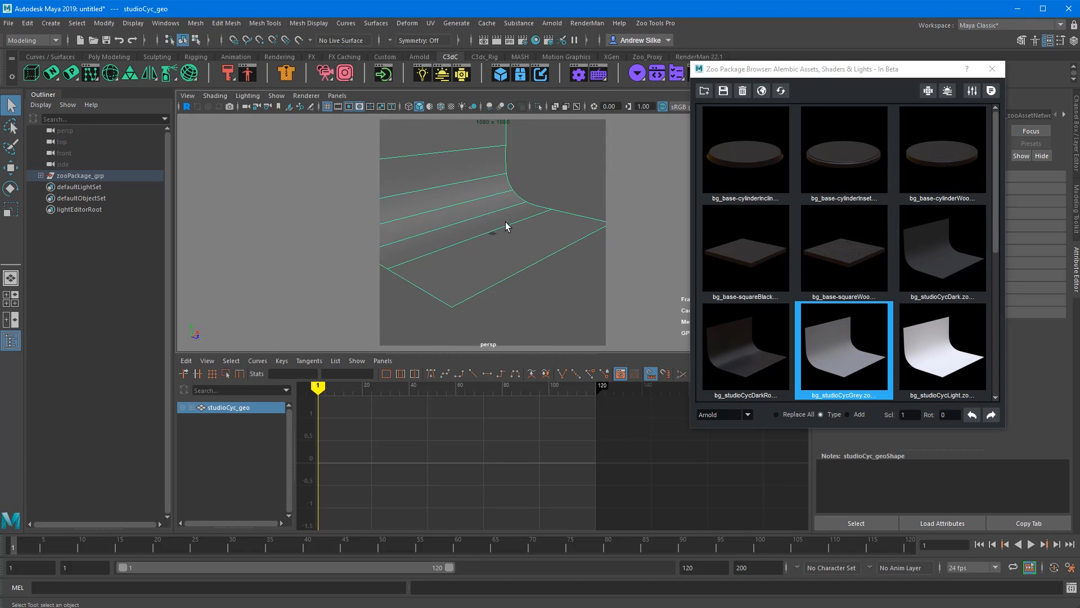
{"action": "scroll", "scroll_direction": "down", "scroll_amount": 3}
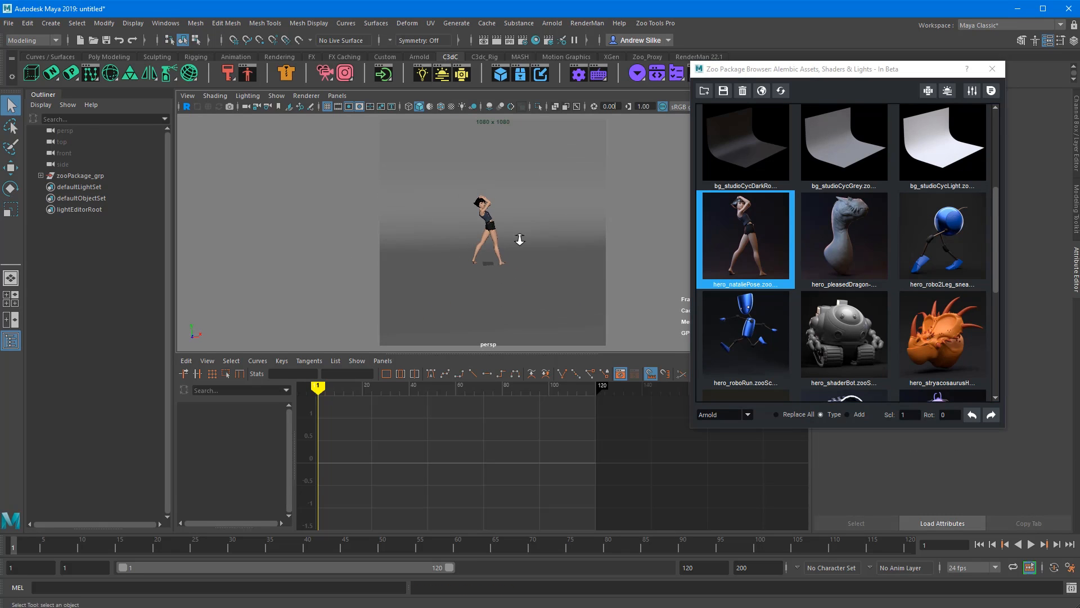
{"action": "right_click", "coordinate": [344, 72]}
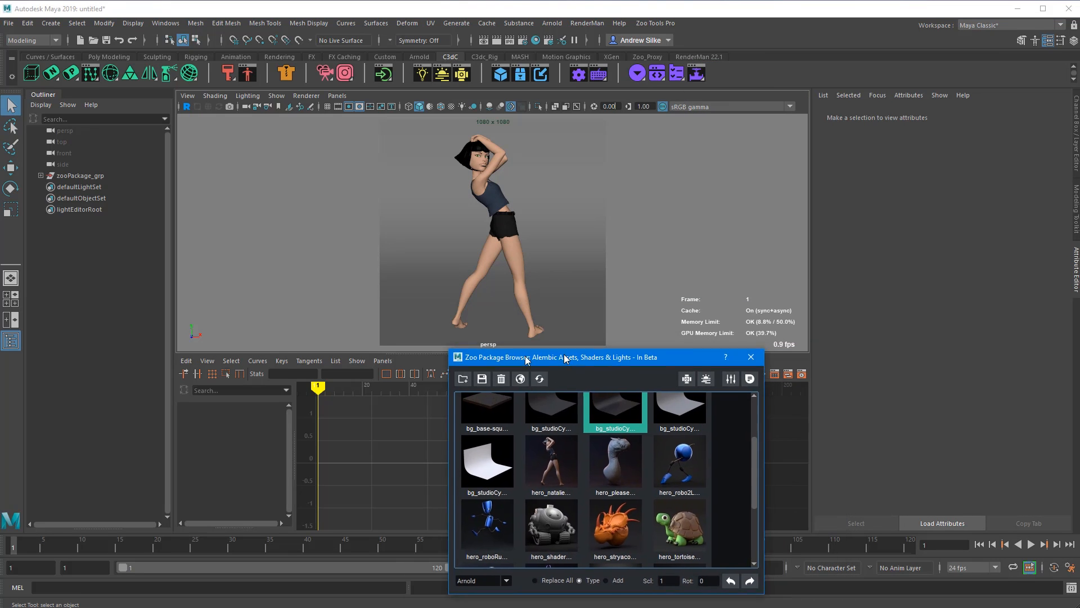
{"action": "left_click_drag", "start_coordinate": [558, 357], "coordinate": [617, 370]}
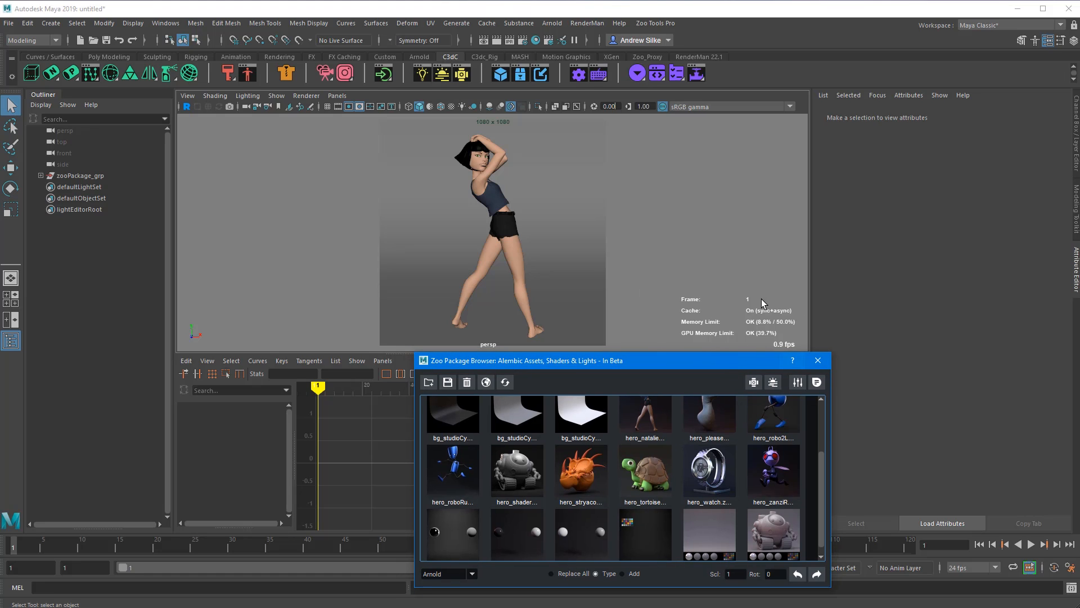
{"action": "mouse_move", "coordinate": [103, 22]}
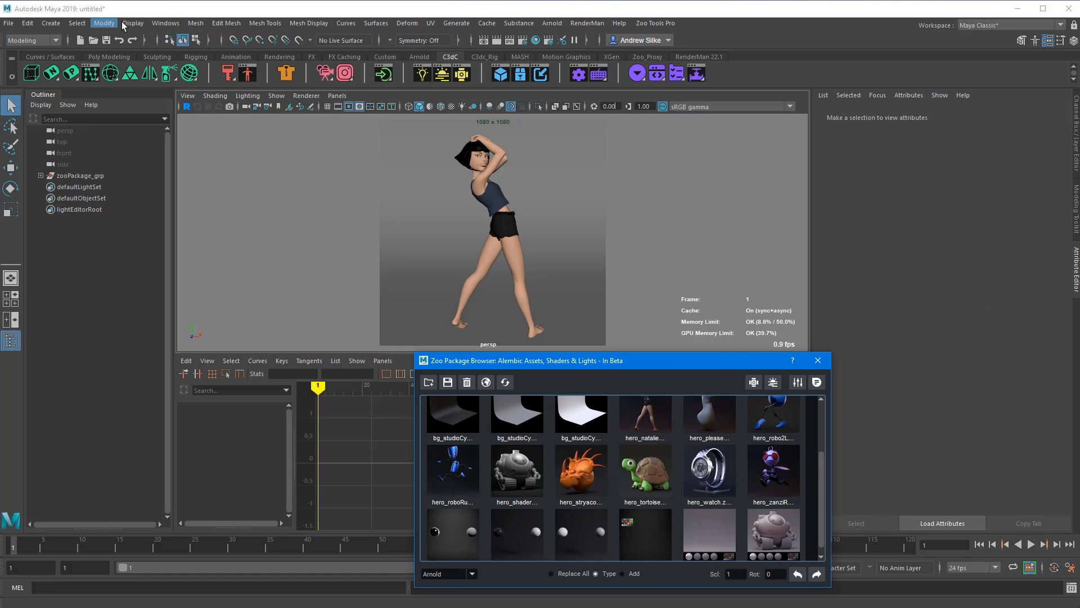
{"action": "left_click", "coordinate": [132, 22]}
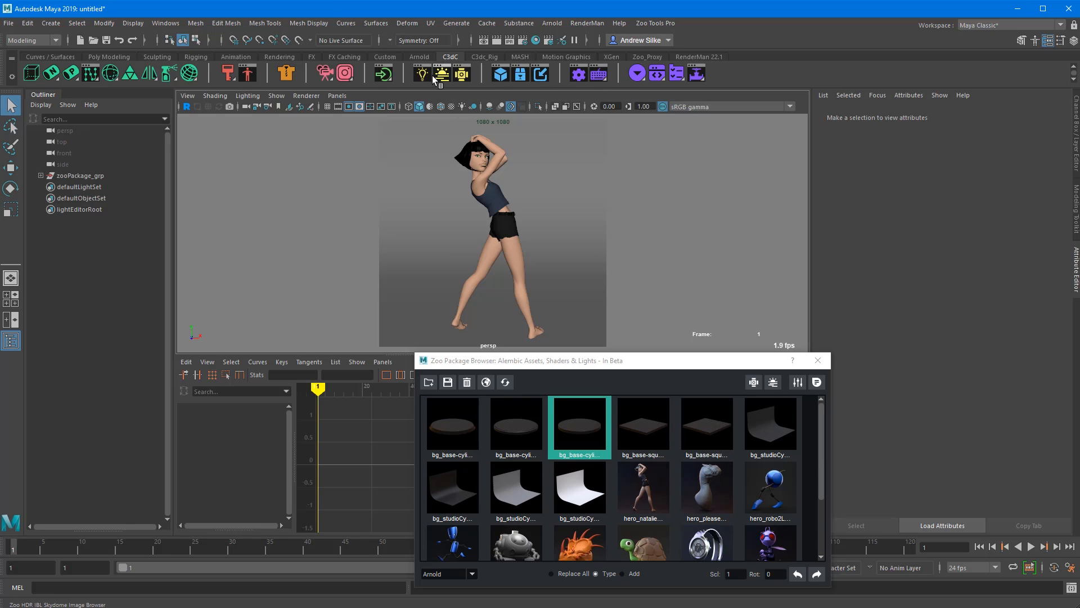
{"action": "mouse_move", "coordinate": [441, 75]}
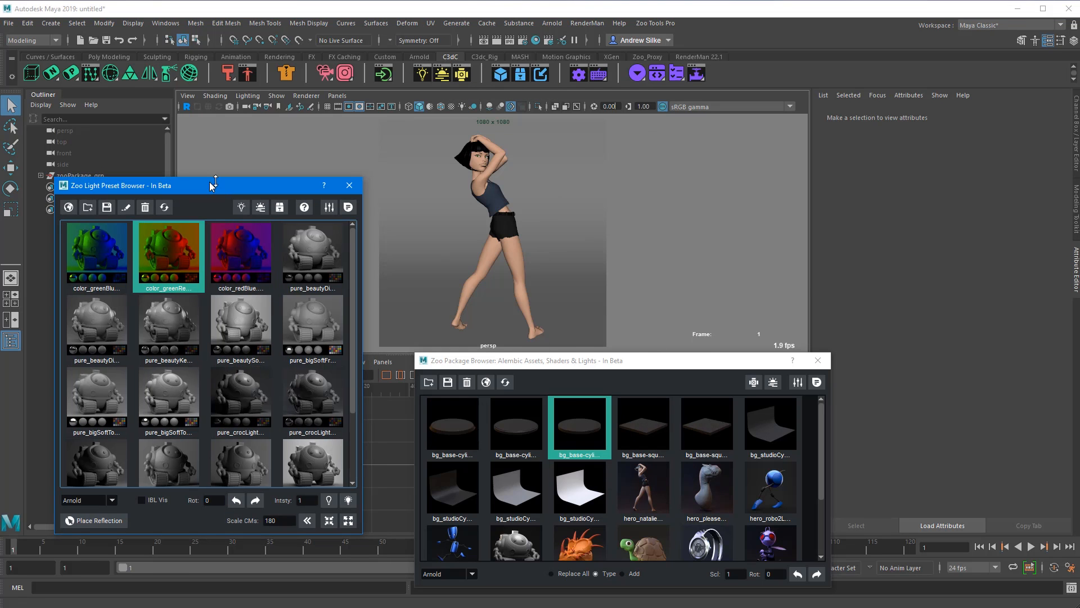
Step: Dock the Zoo Light Preset Browser beside the assets and apply a zz_nat studio preset
{"action": "left_click_drag", "start_coordinate": [210, 184], "coordinate": [269, 360]}
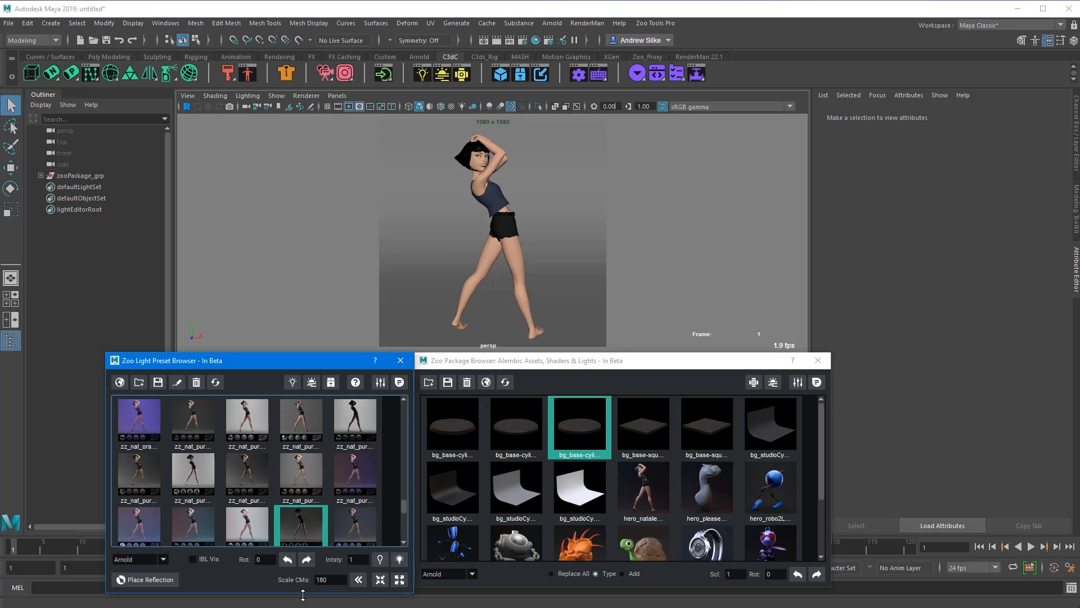
{"action": "left_click", "coordinate": [139, 420]}
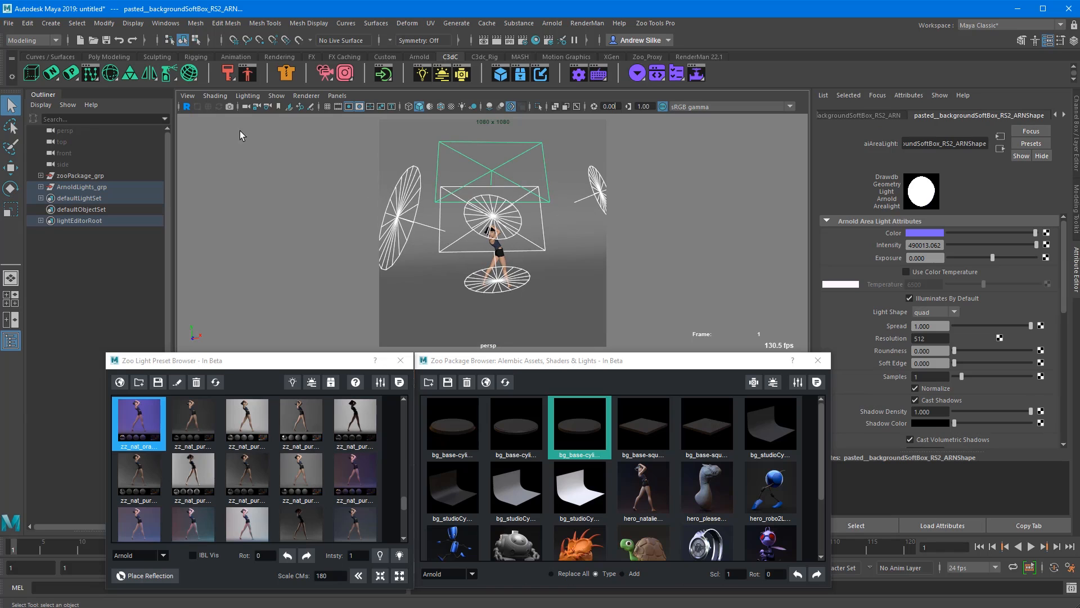
Step: Switch the viewport renderer to Arnold and start the interactive render of the lit figure
{"action": "left_click", "coordinate": [306, 95]}
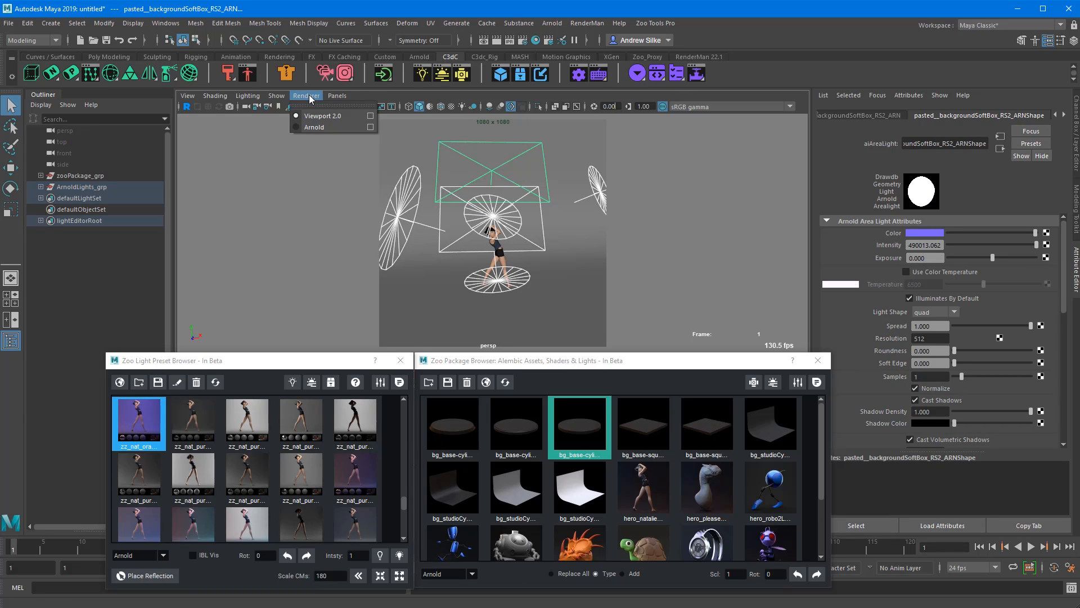
{"action": "left_click", "coordinate": [314, 127]}
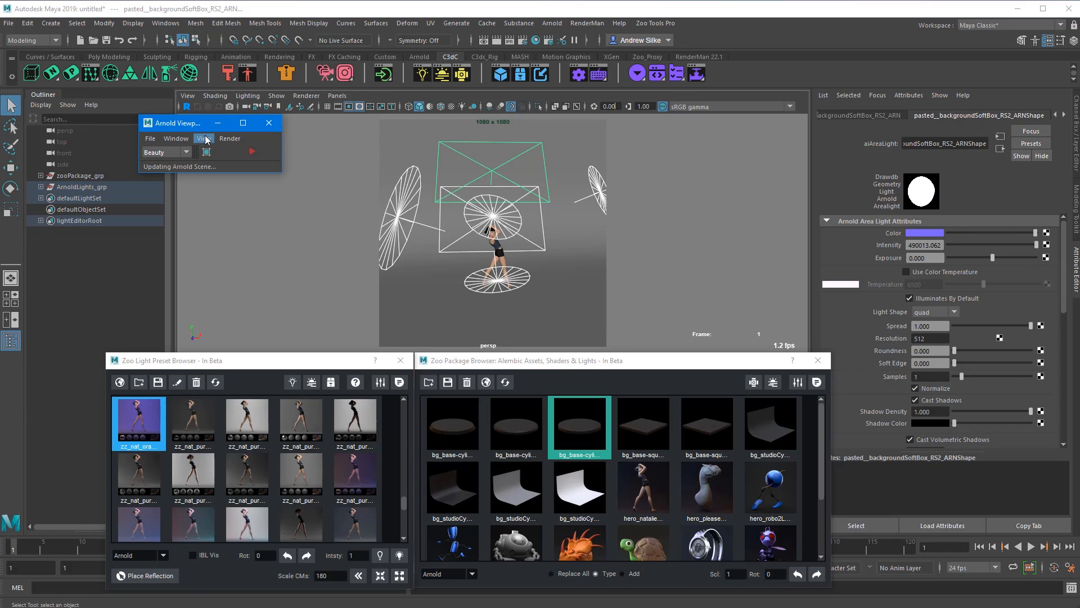
{"action": "left_click_drag", "start_coordinate": [176, 123], "coordinate": [236, 130]}
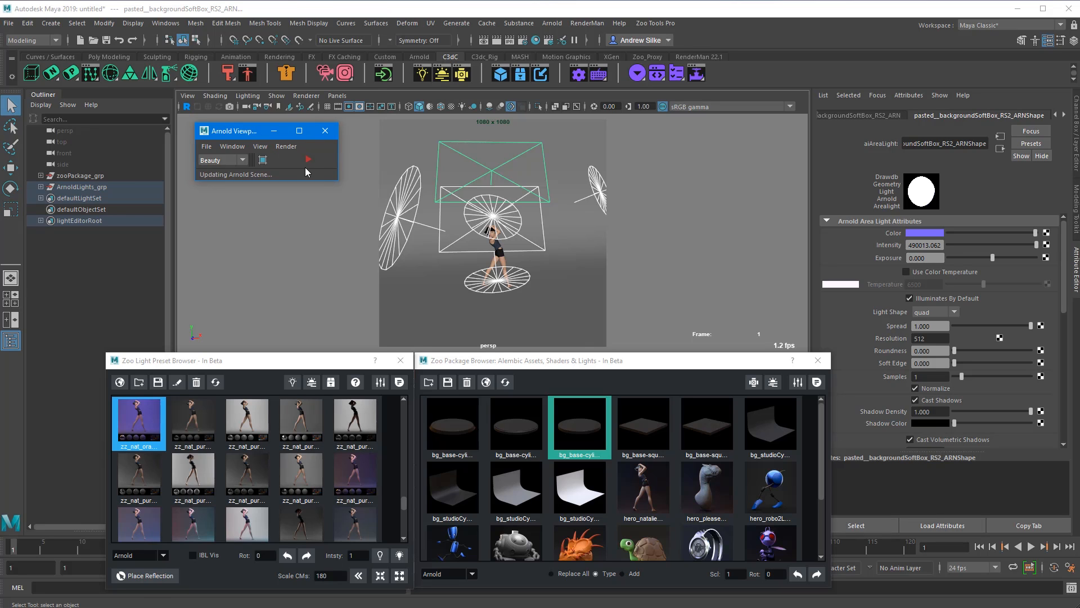
{"action": "left_click", "coordinate": [308, 158]}
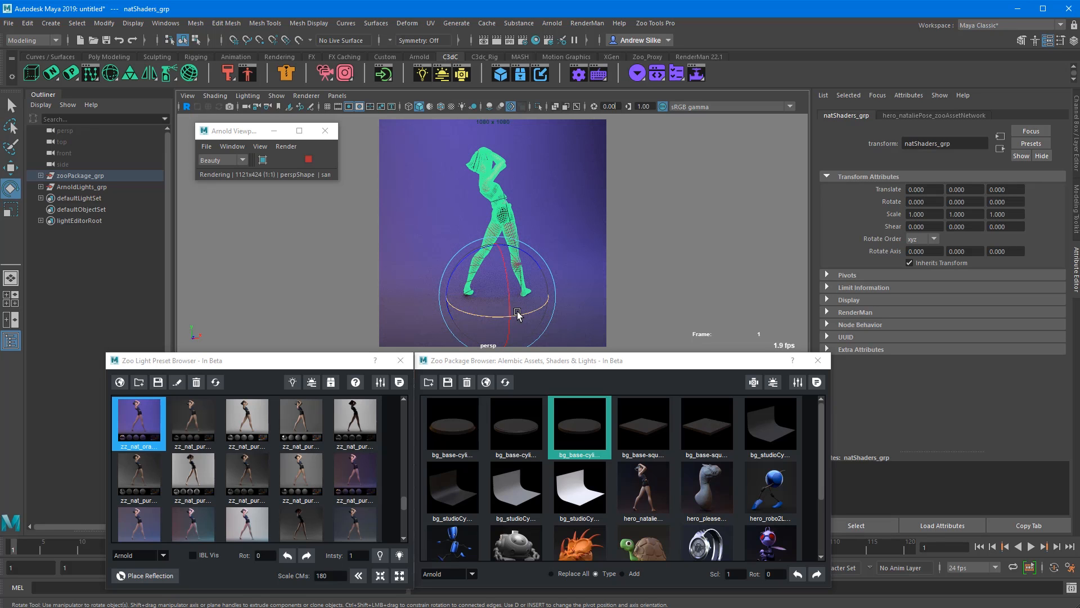
Step: Rotate the natShaders_grp figure around its Y axis to face a new direction
{"action": "left_click_drag", "start_coordinate": [517, 312], "coordinate": [497, 319]}
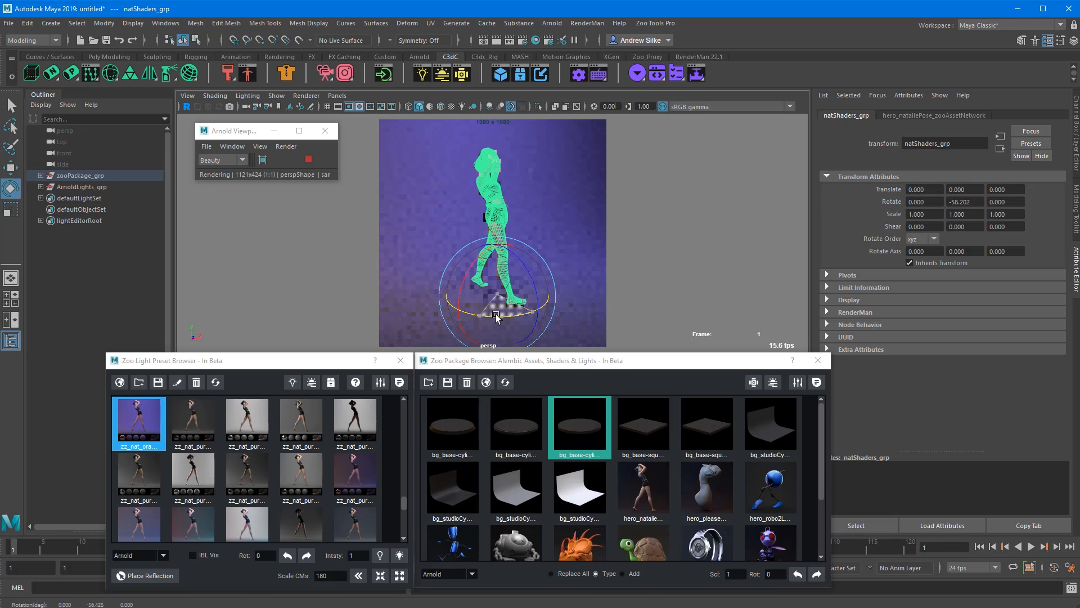
{"action": "left_click_drag", "start_coordinate": [496, 319], "coordinate": [534, 318]}
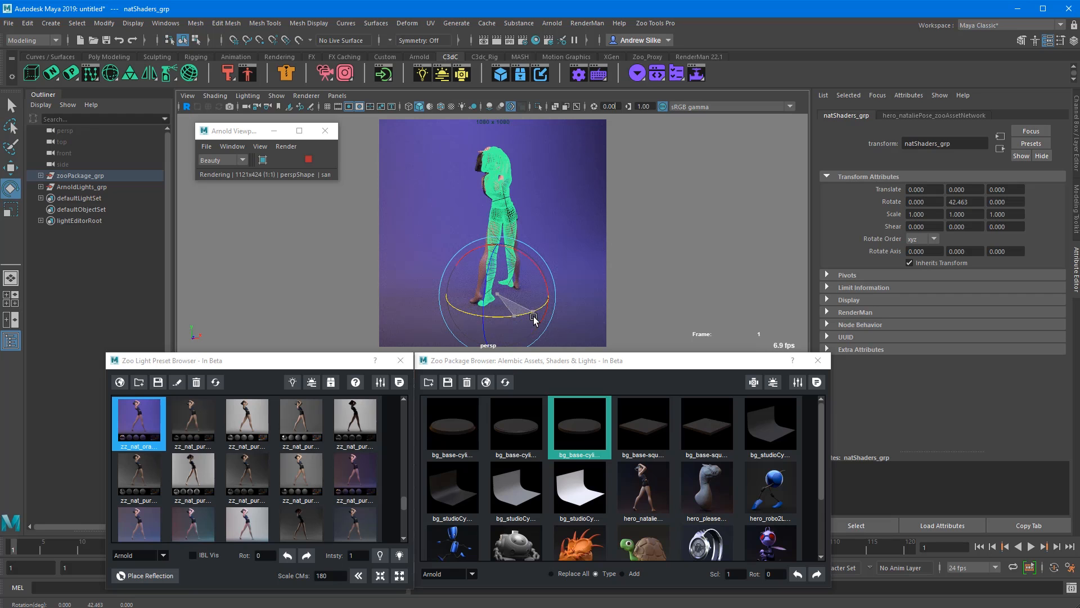
{"action": "left_click_drag", "start_coordinate": [534, 318], "coordinate": [526, 276]}
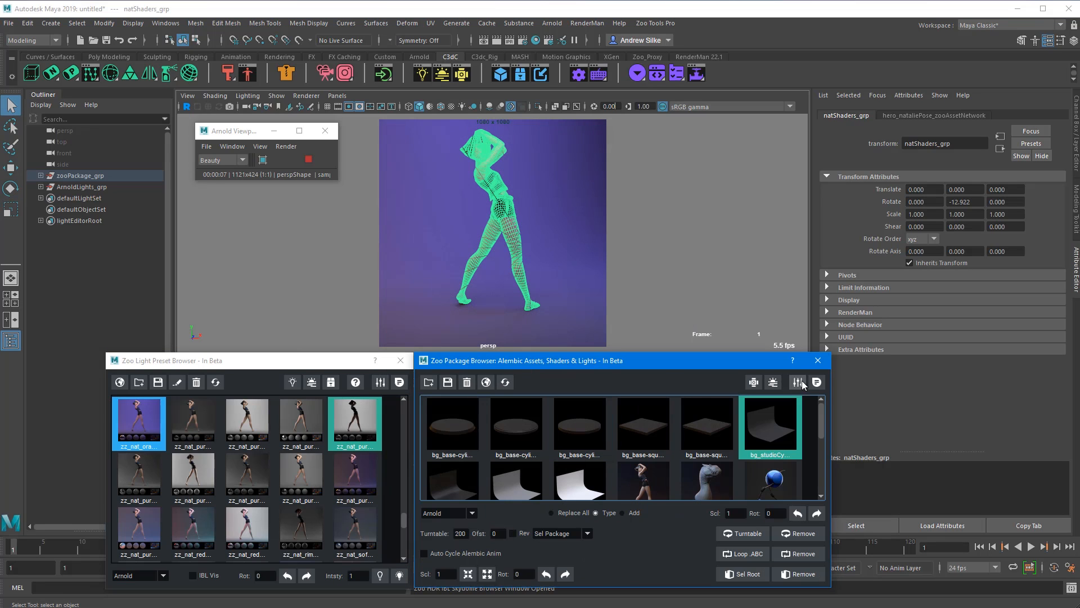
Step: Show the figure's turntable options and begin editing the Ofst starting rotation value
{"action": "left_click", "coordinate": [770, 481]}
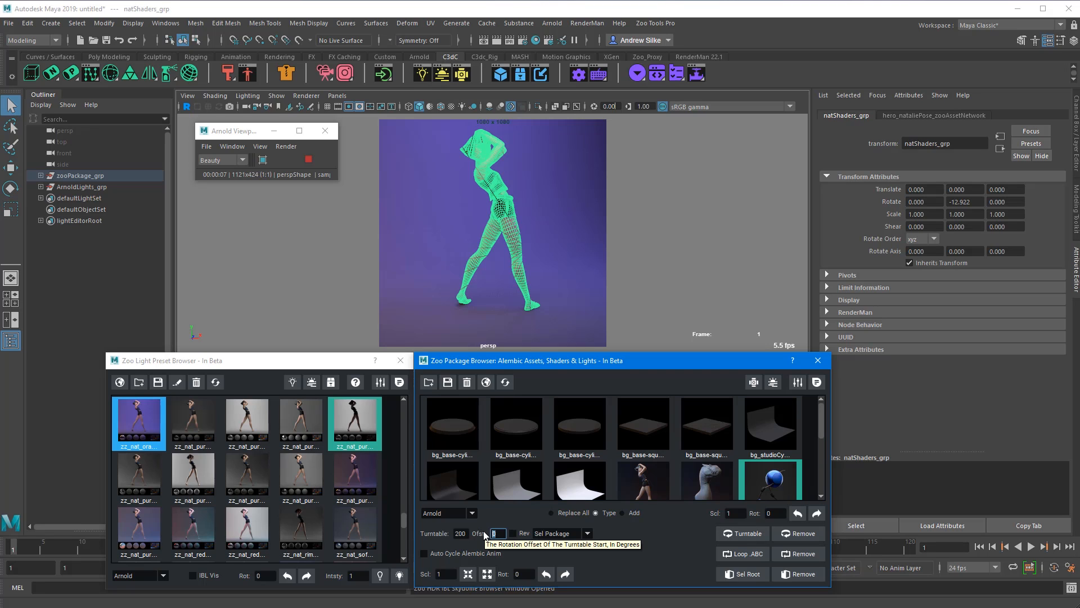
{"action": "left_click", "coordinate": [643, 425]}
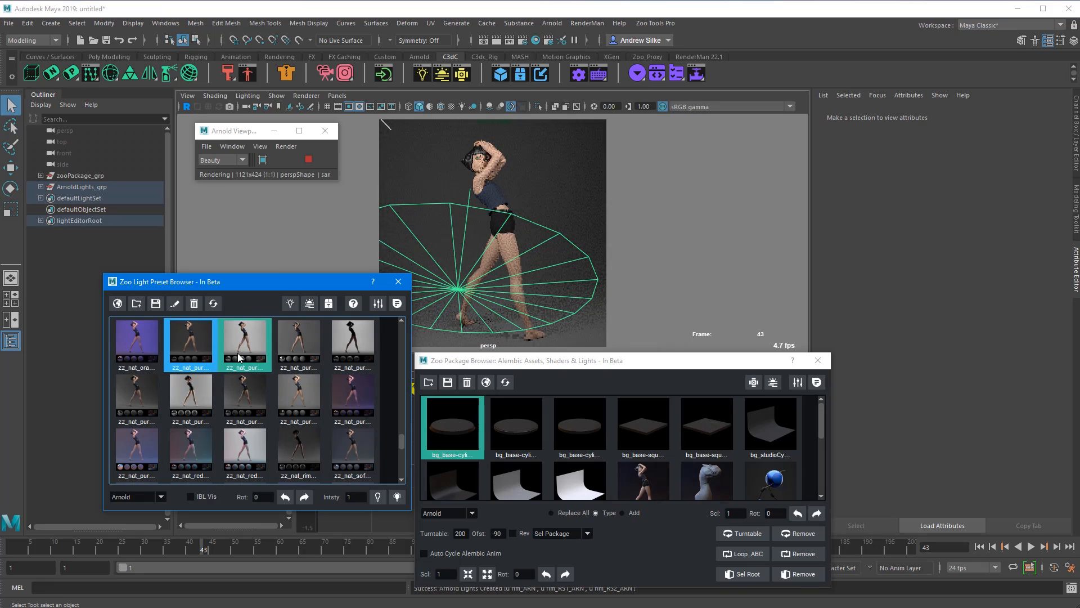
Step: Cycle through the zz_nat_pur purple presets, clear the selection and apply a red rim preset
{"action": "left_click", "coordinate": [191, 343]}
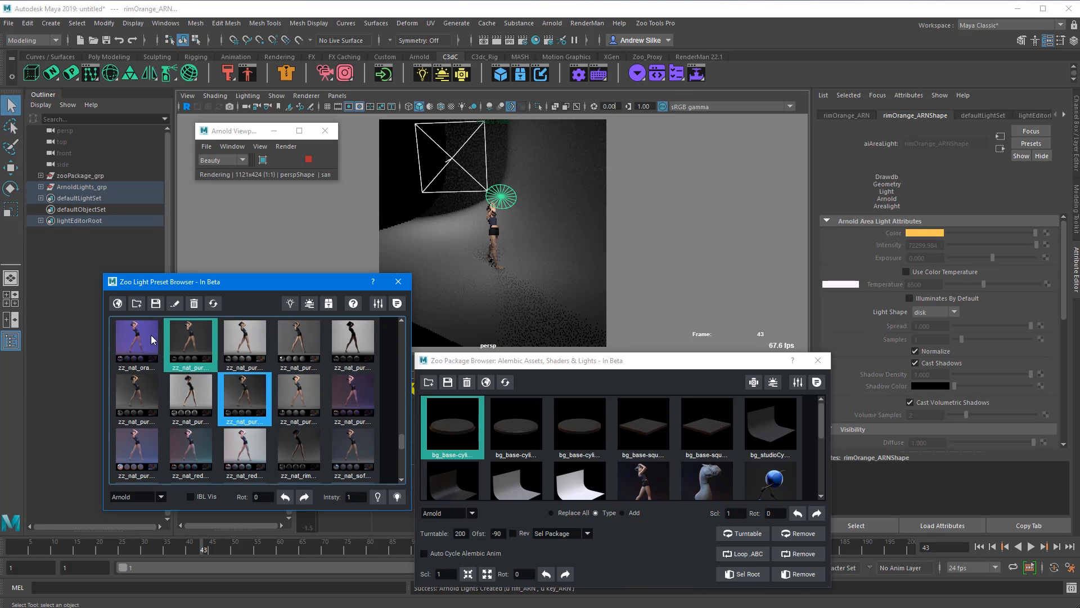
{"action": "left_click", "coordinate": [137, 343]}
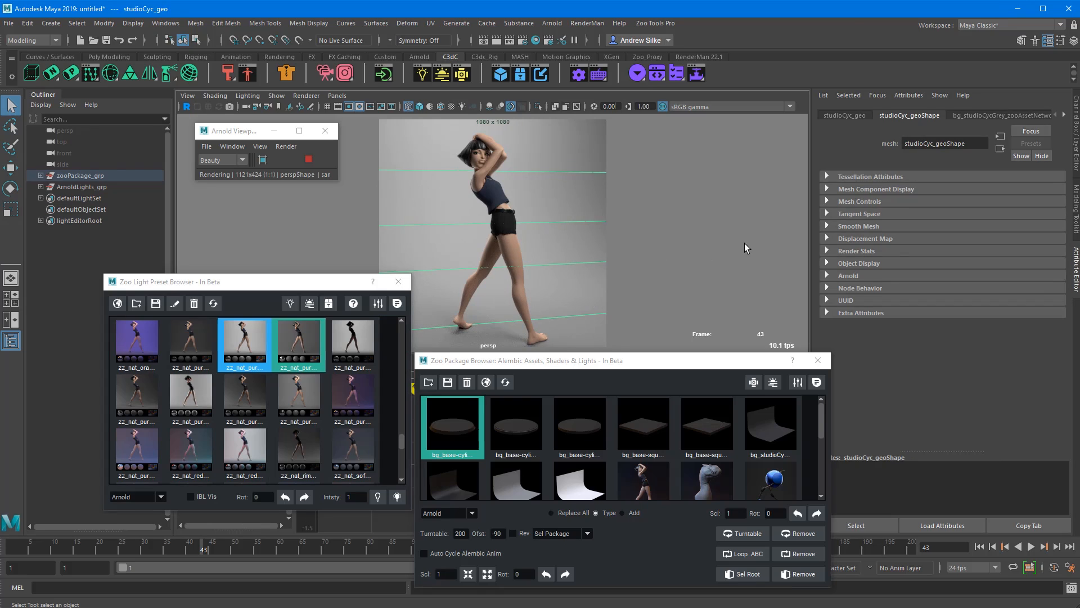
{"action": "left_click", "coordinate": [352, 396]}
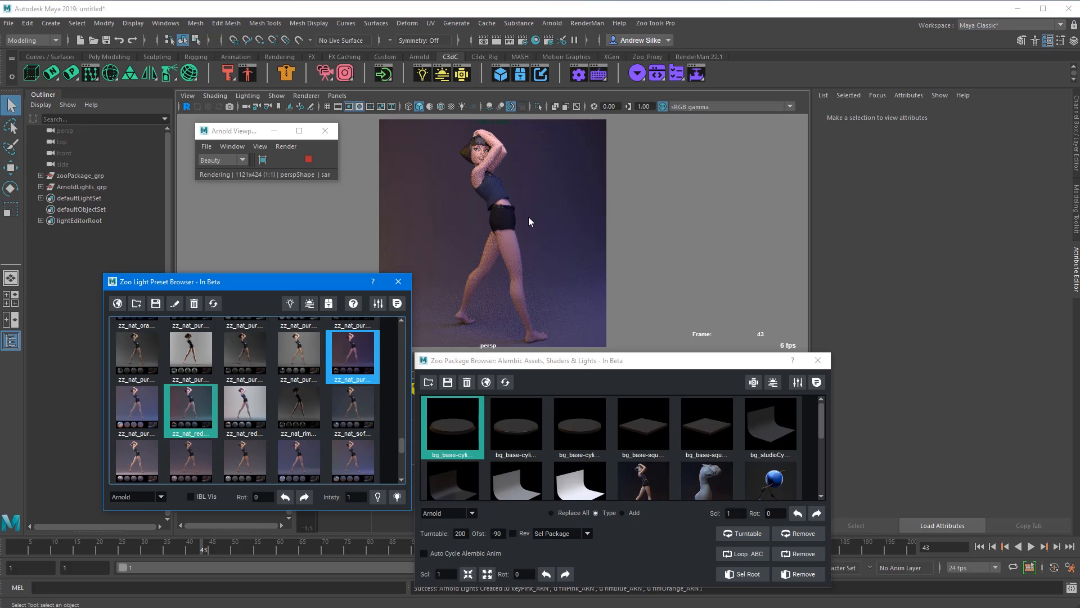
{"action": "left_click", "coordinate": [191, 407]}
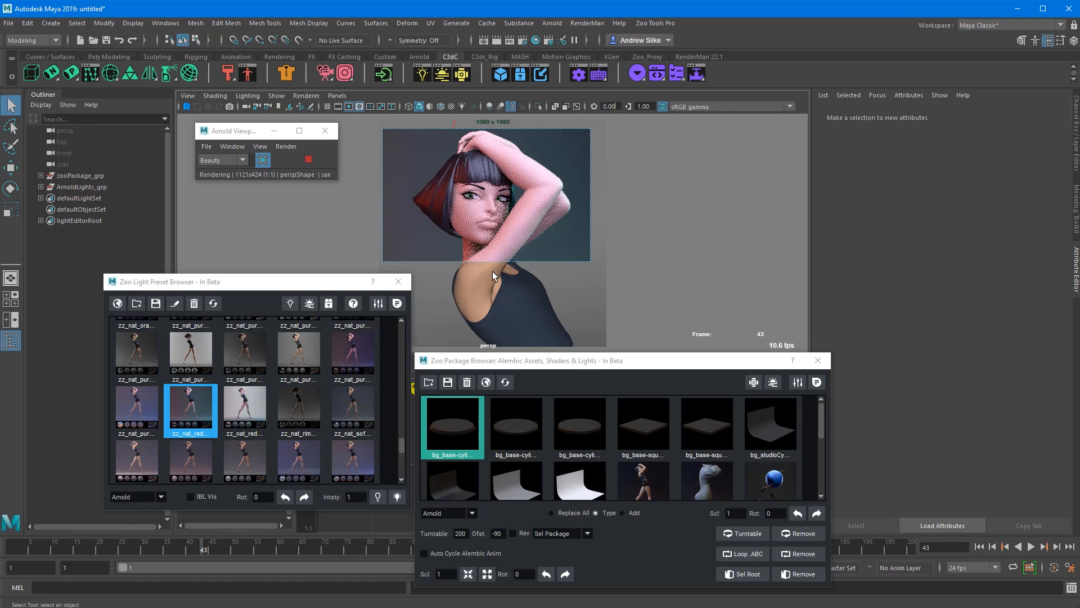
Step: Try the zz_nat_rim preset, then relight the figure with the zz_nat_sof skydome preset
{"action": "left_click", "coordinate": [298, 406]}
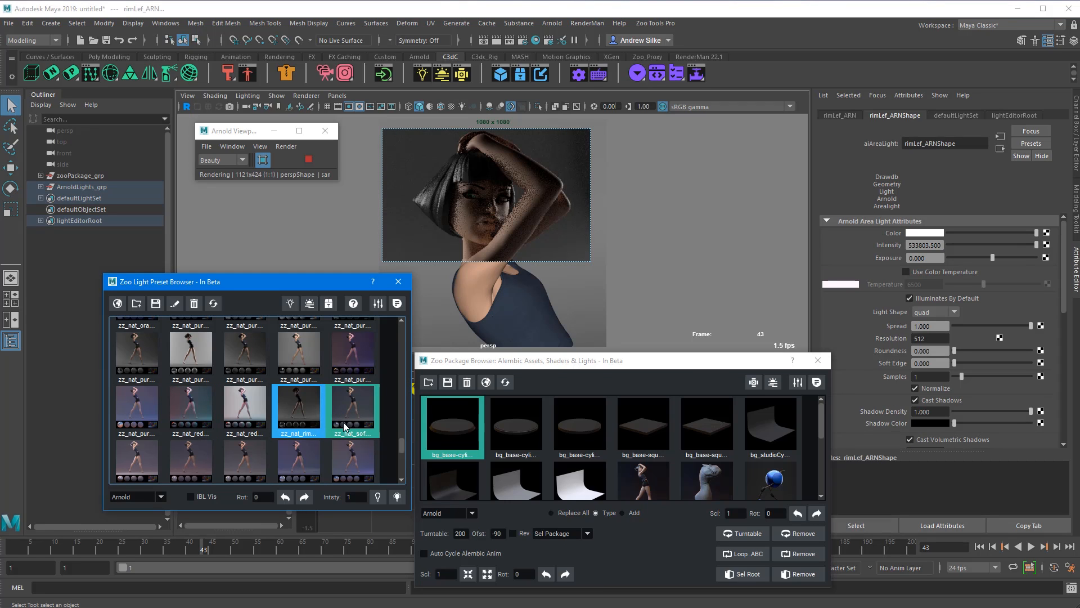
{"action": "left_click", "coordinate": [353, 412]}
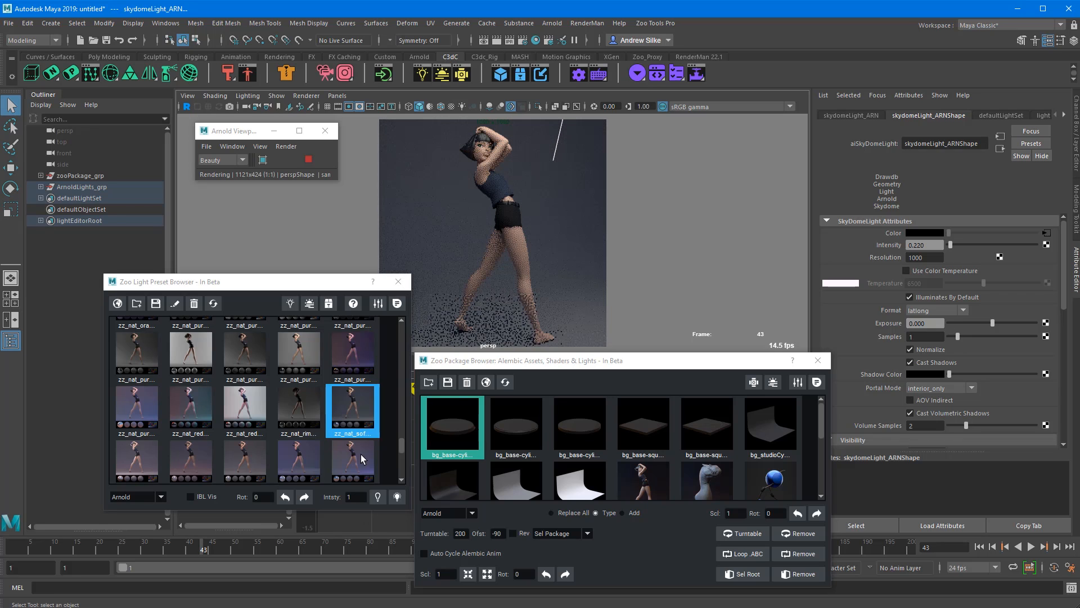
Step: Raise the preset's intensity, rotate the light rig around the dancer, then reset rotation and intensity
{"action": "left_click", "coordinate": [352, 455]}
{"action": "type", "text": "2"}
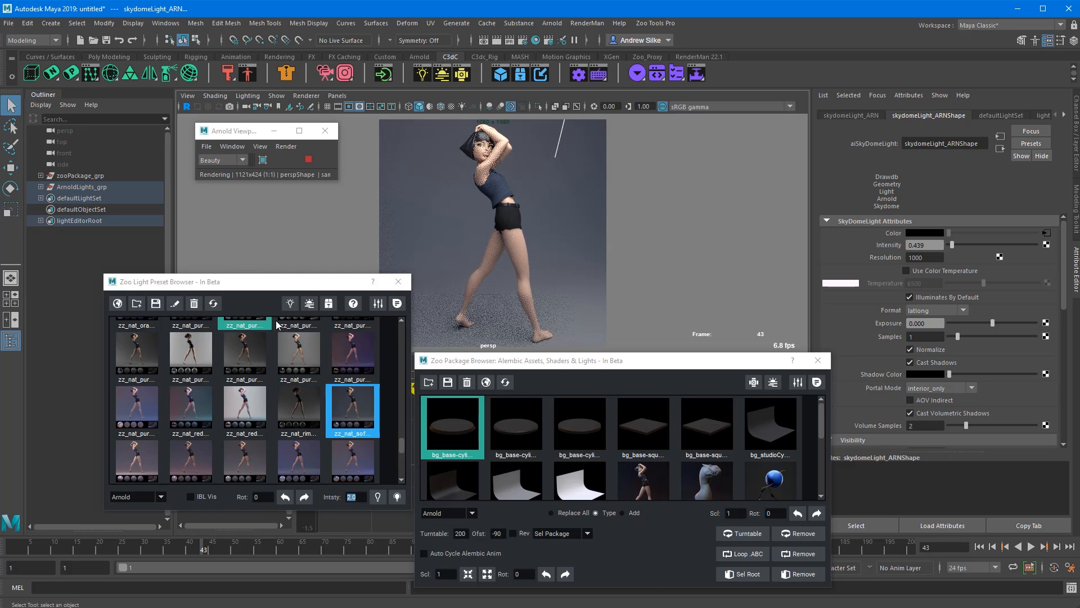
{"action": "left_click_drag", "start_coordinate": [255, 281], "coordinate": [255, 358]}
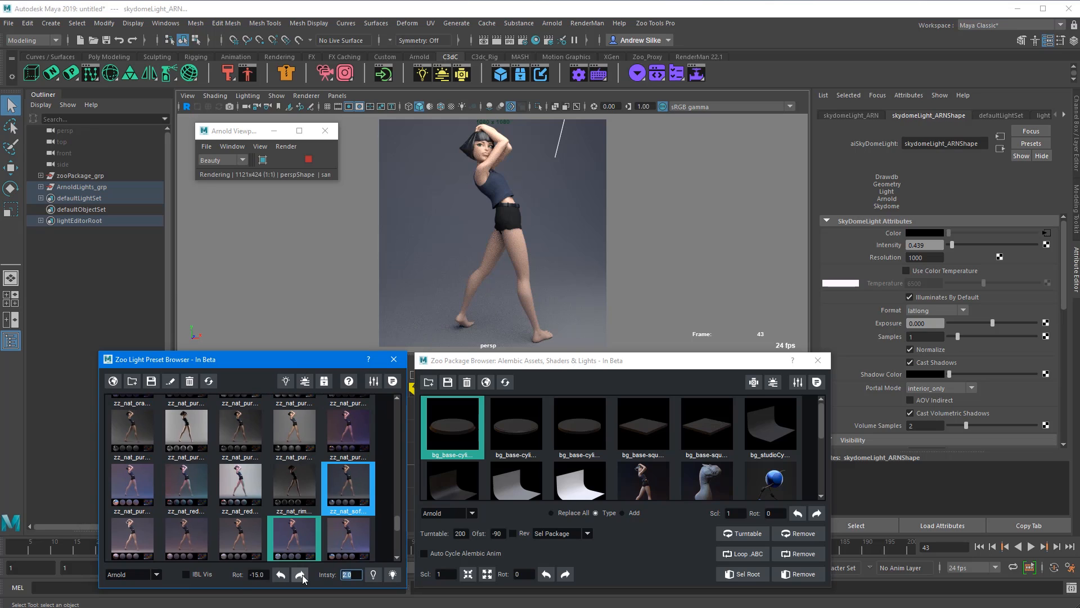
{"action": "left_click", "coordinate": [302, 574]}
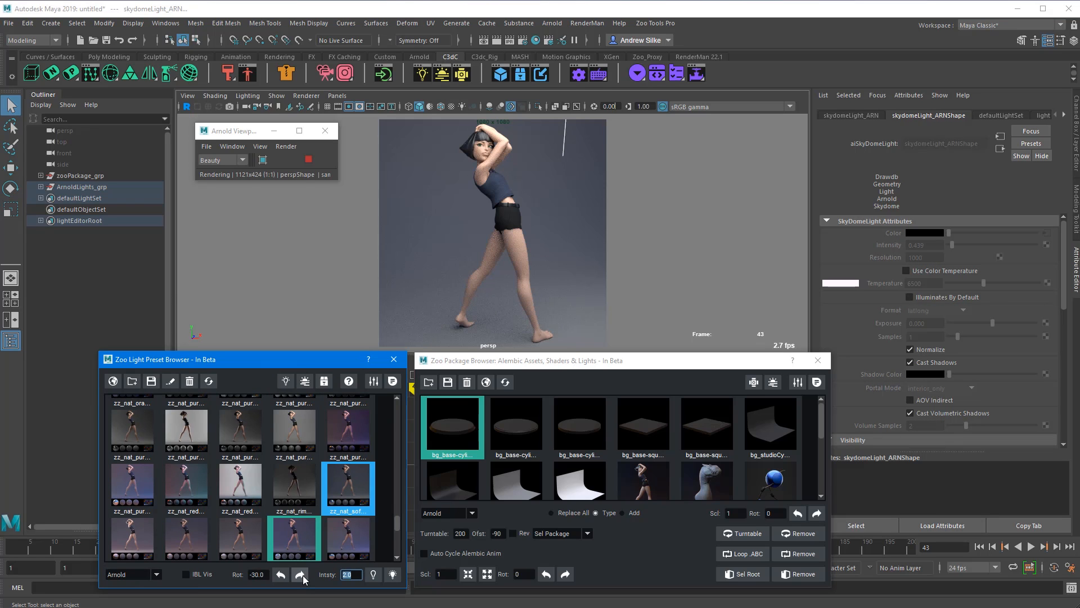
{"action": "mouse_move", "coordinate": [400, 399]}
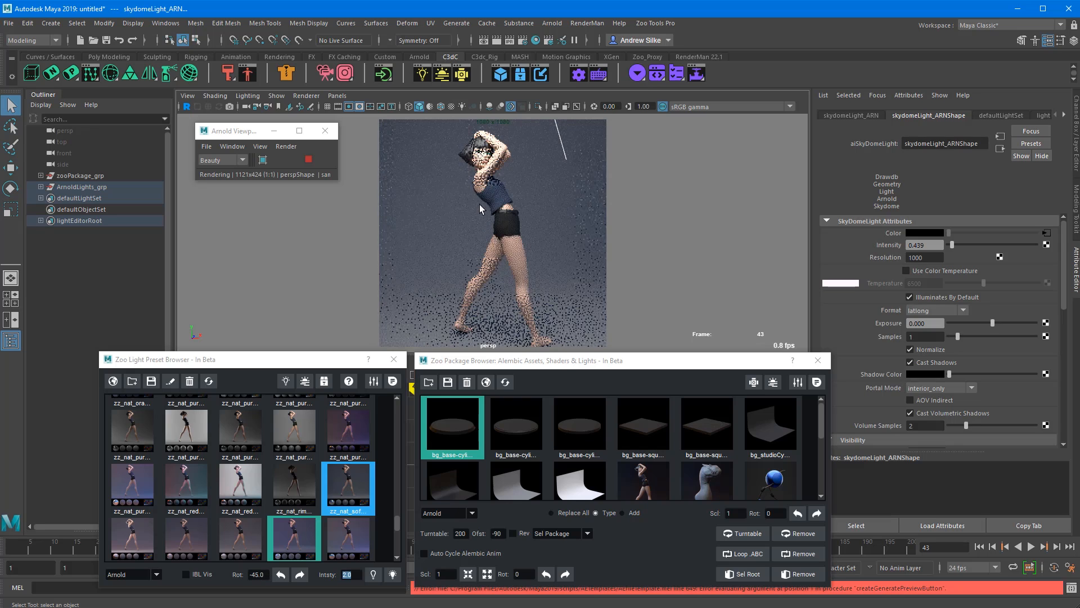
{"action": "left_click", "coordinate": [300, 575]}
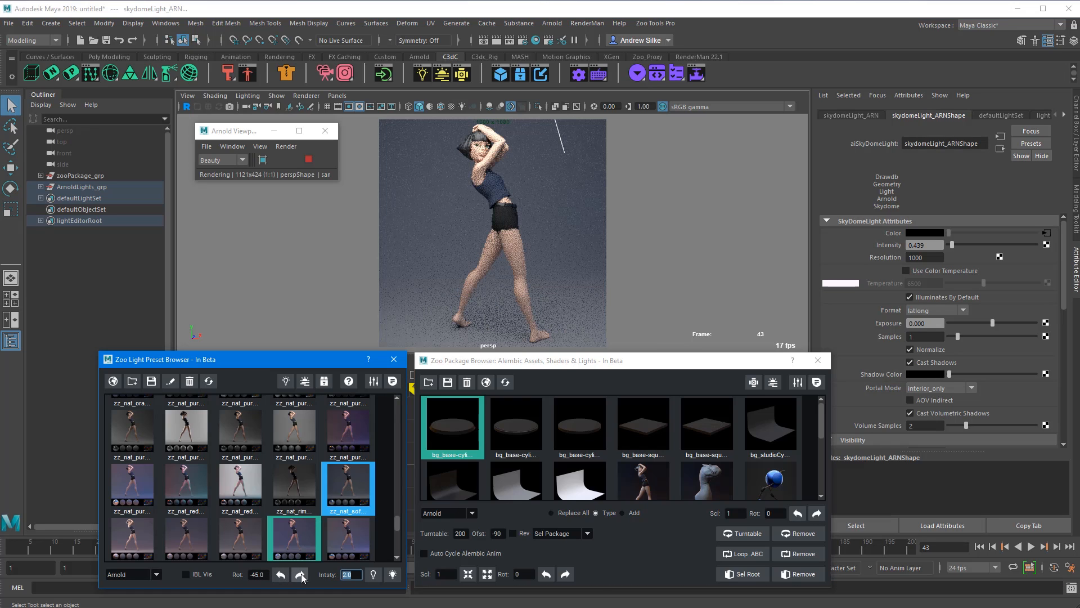
{"action": "left_click", "coordinate": [298, 574]}
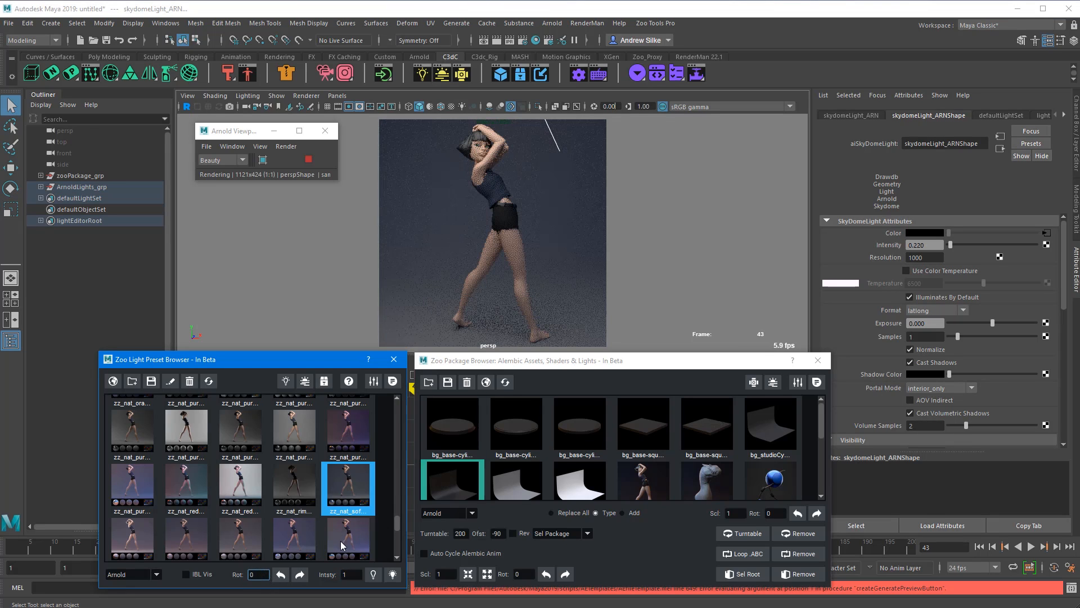
Step: Apply the bright zz_nat_red preset with the white background soft box
{"action": "left_click", "coordinate": [451, 425]}
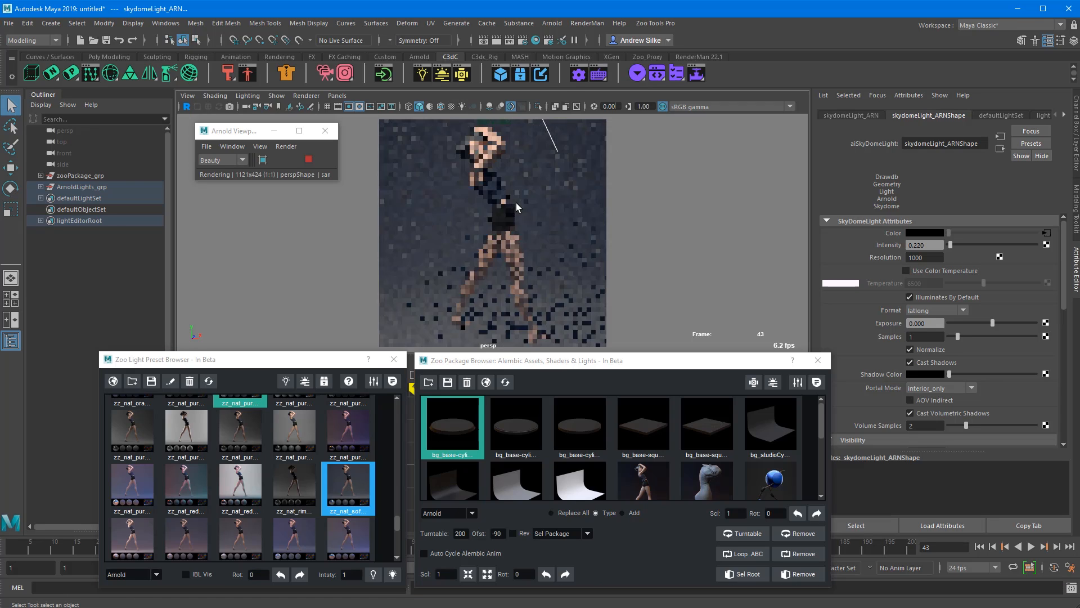
{"action": "left_click", "coordinate": [240, 487]}
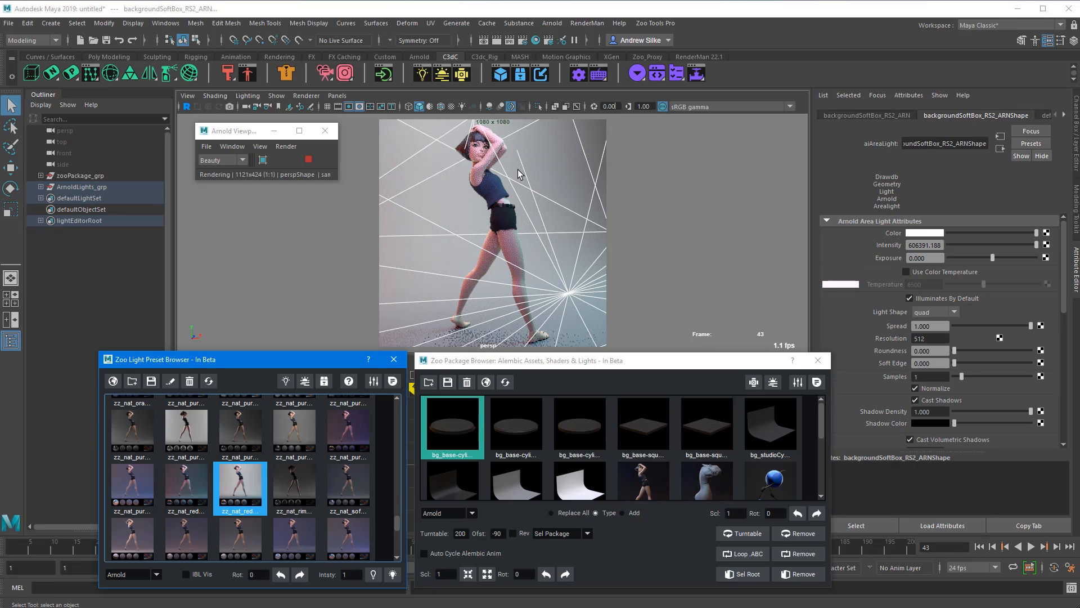
Step: Import prop_ballChrome beside the dancer, then replace it with the prop_macbeth colour checker
{"action": "left_click", "coordinate": [643, 424]}
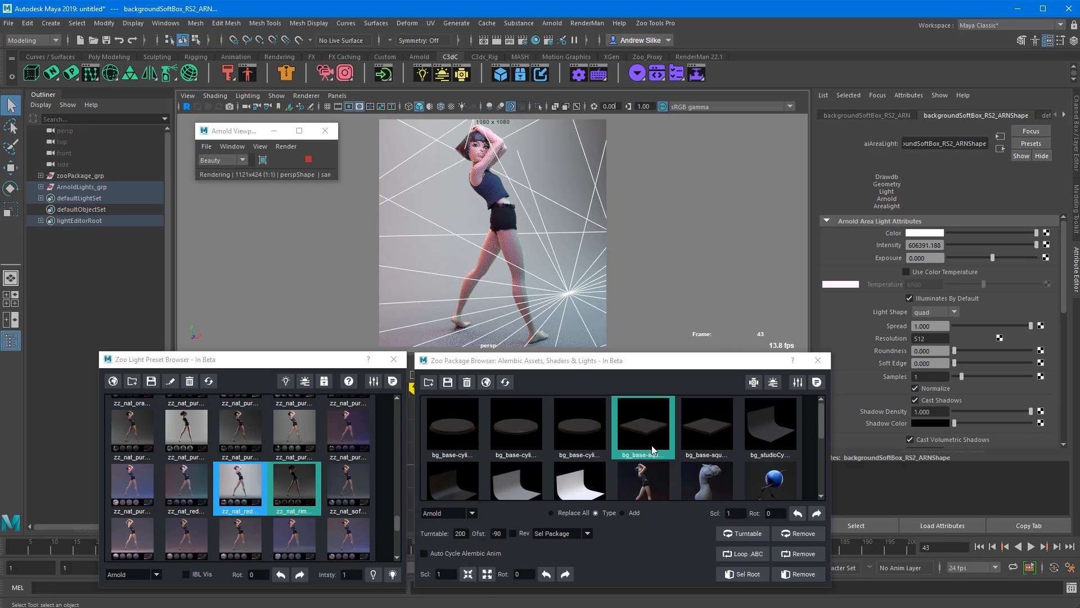
{"action": "scroll", "scroll_direction": "down", "scroll_amount": 3}
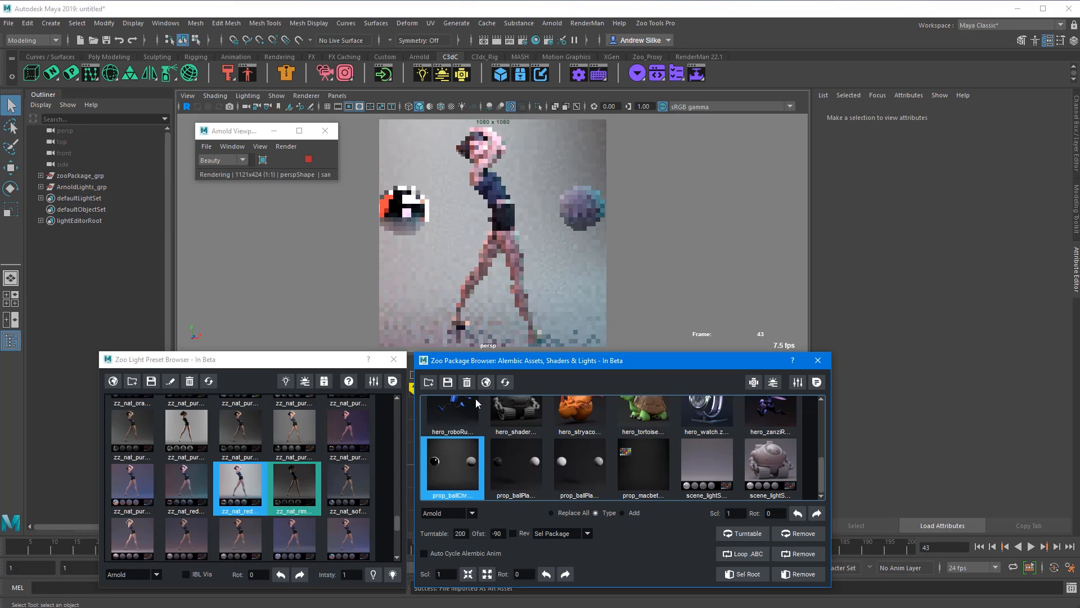
{"action": "left_click", "coordinate": [578, 465]}
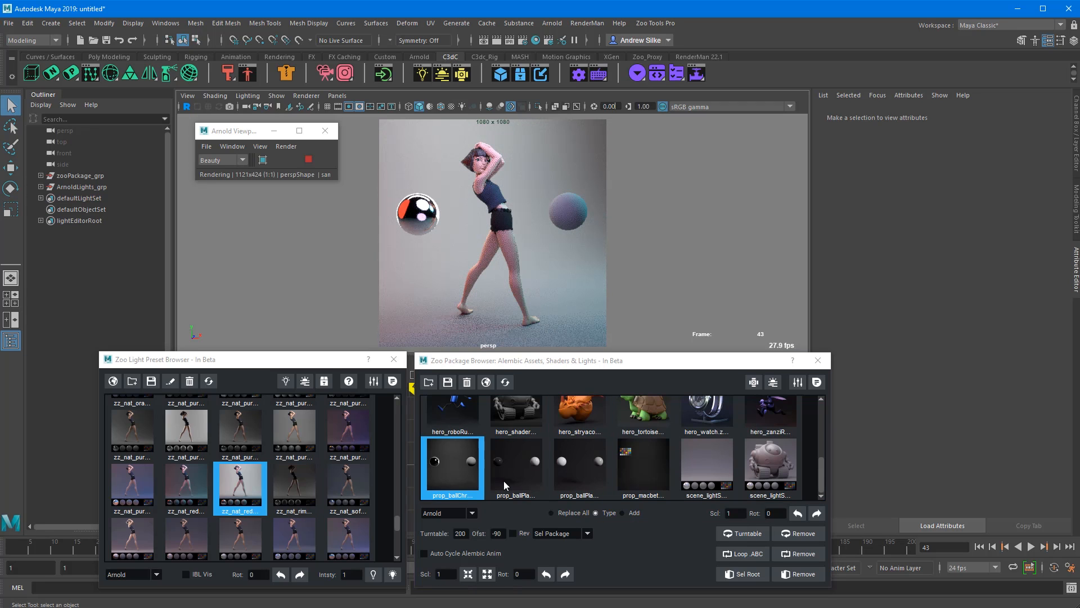
{"action": "left_click", "coordinate": [643, 408]}
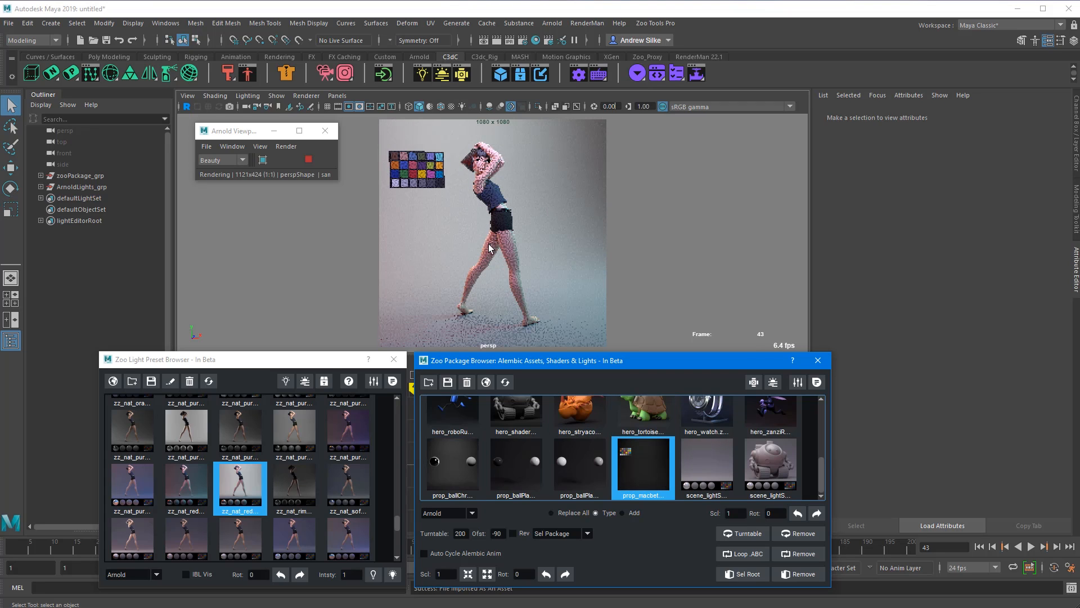
Step: Switch the browser to Type: Add and bring the chrome and grey balls back alongside the chart
{"action": "left_click", "coordinate": [516, 465]}
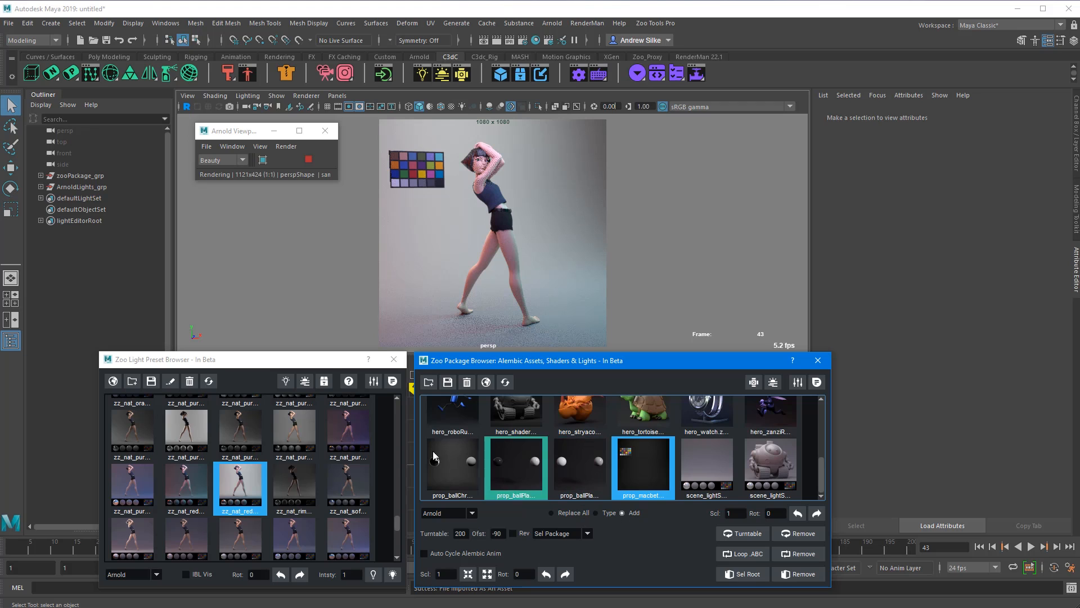
{"action": "left_click", "coordinate": [452, 461]}
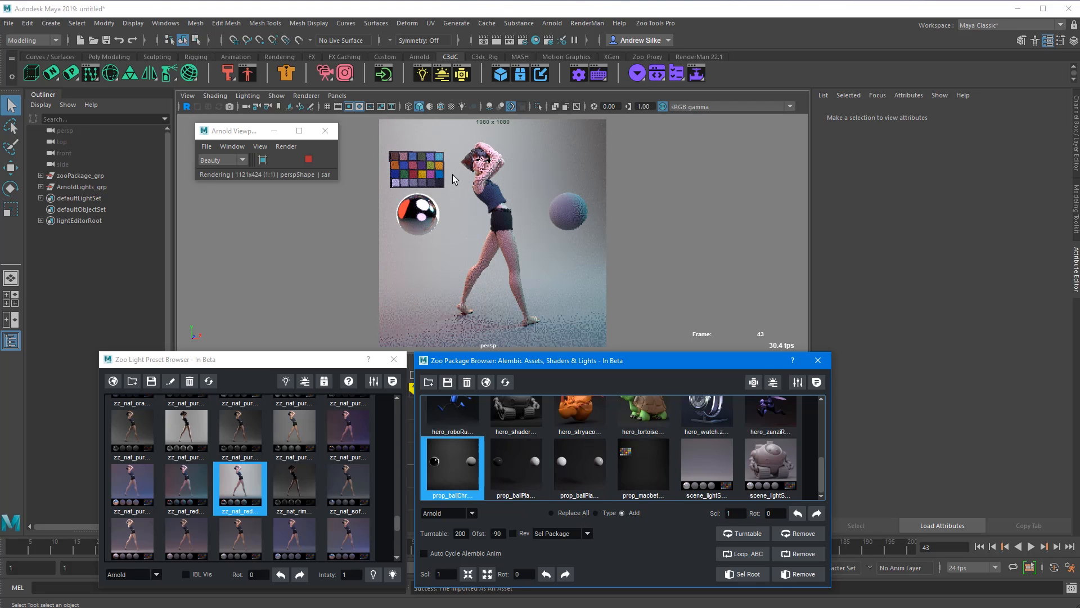
{"action": "left_click", "coordinate": [707, 464]}
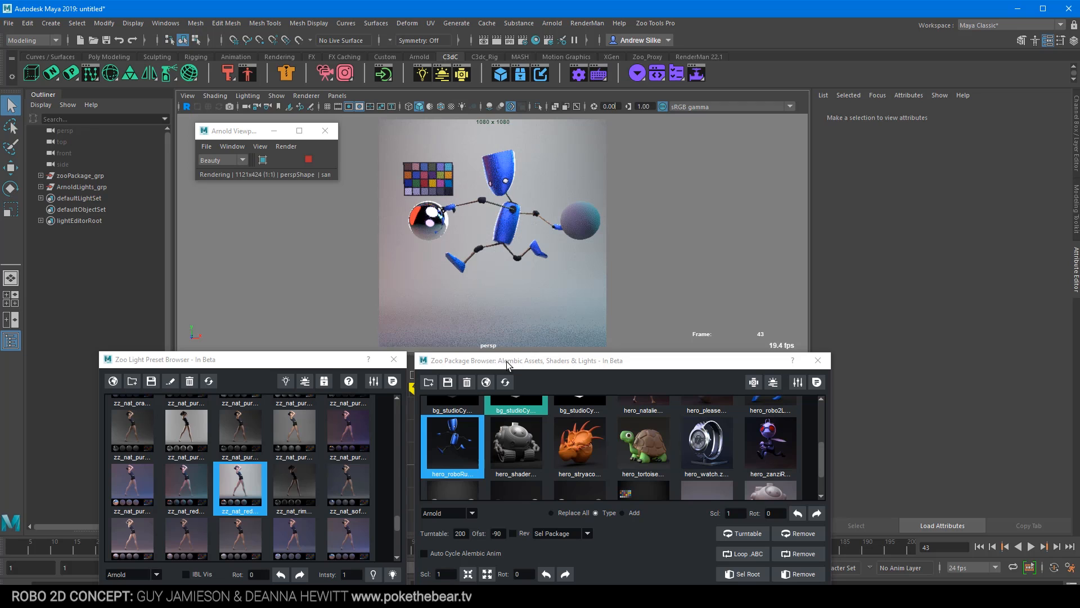
Step: Move the browsers aside and scrub the Time Slider through the blue robot's run frames
{"action": "left_click_drag", "start_coordinate": [506, 360], "coordinate": [545, 314]}
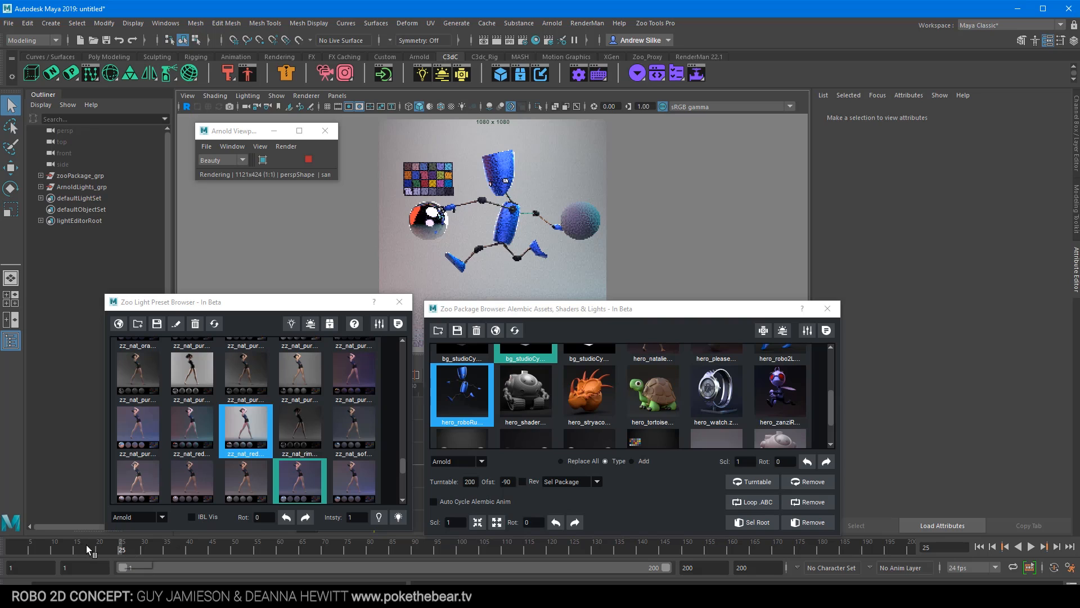
{"action": "left_click_drag", "start_coordinate": [123, 549], "coordinate": [75, 550]}
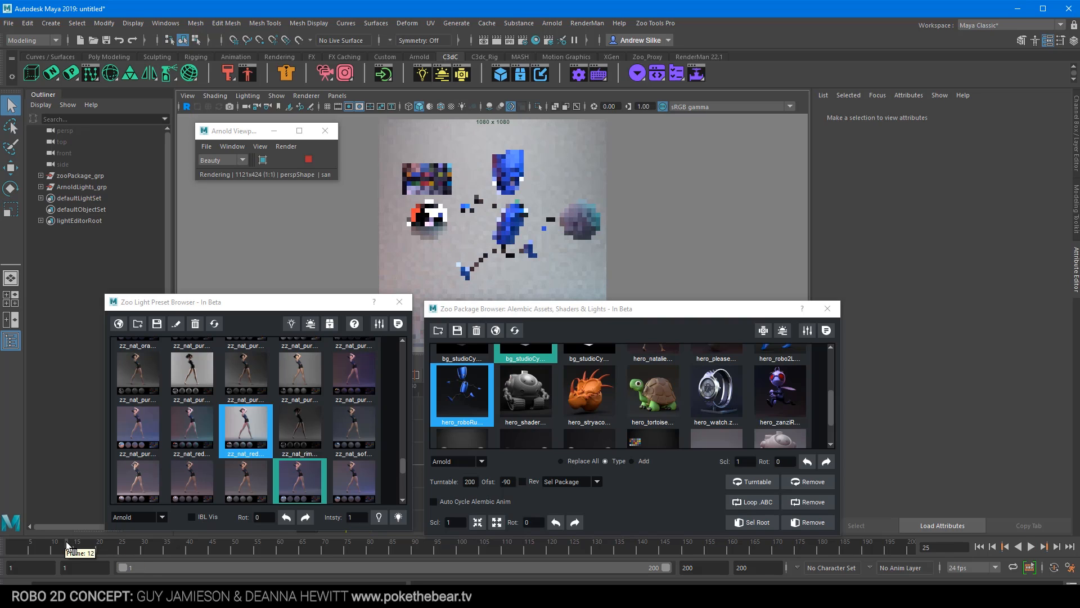
{"action": "left_click", "coordinate": [55, 542]}
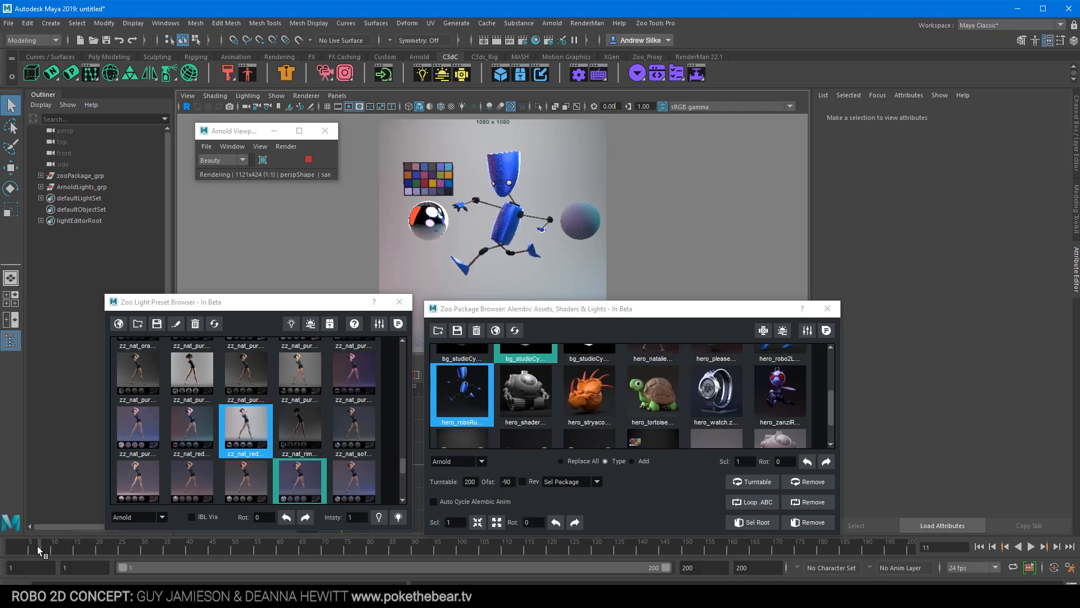
{"action": "left_click_drag", "start_coordinate": [32, 547], "coordinate": [47, 547]}
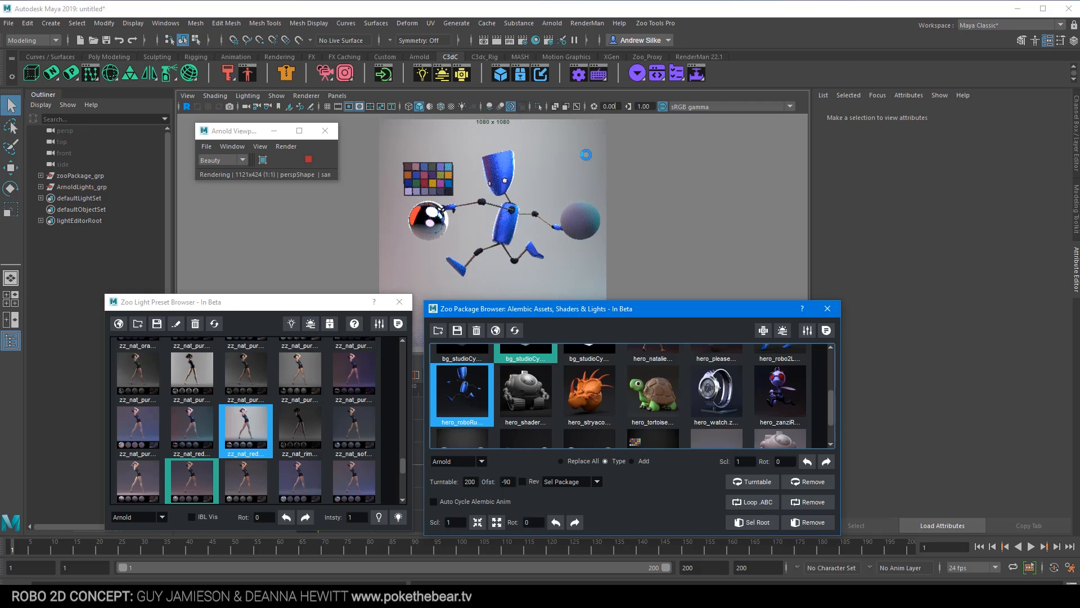
Step: Import the hero watch asset so the glass watch replaces the robot
{"action": "left_click", "coordinate": [715, 392]}
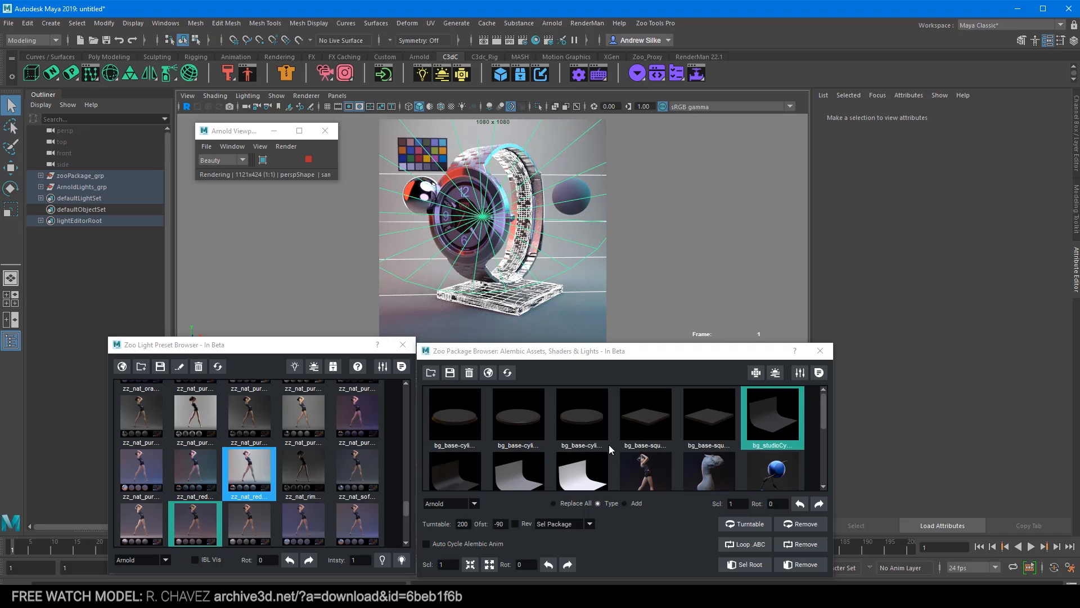
Step: Load the dragon and studio cyc assets, then apply the dark zz_dragon single-key light preset
{"action": "left_click", "coordinate": [707, 439]}
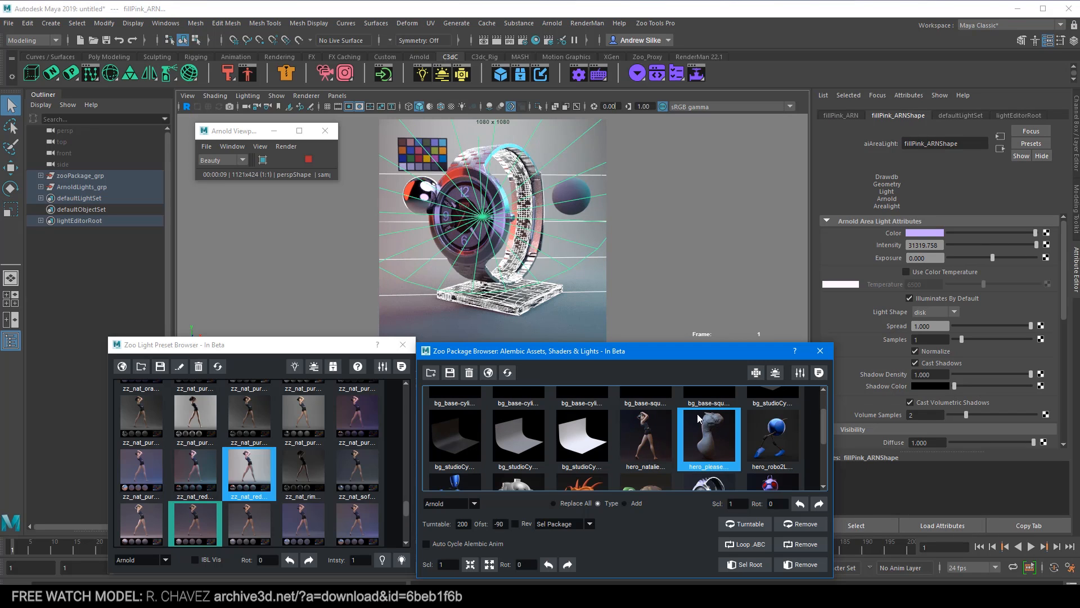
{"action": "mouse_move", "coordinate": [542, 254]}
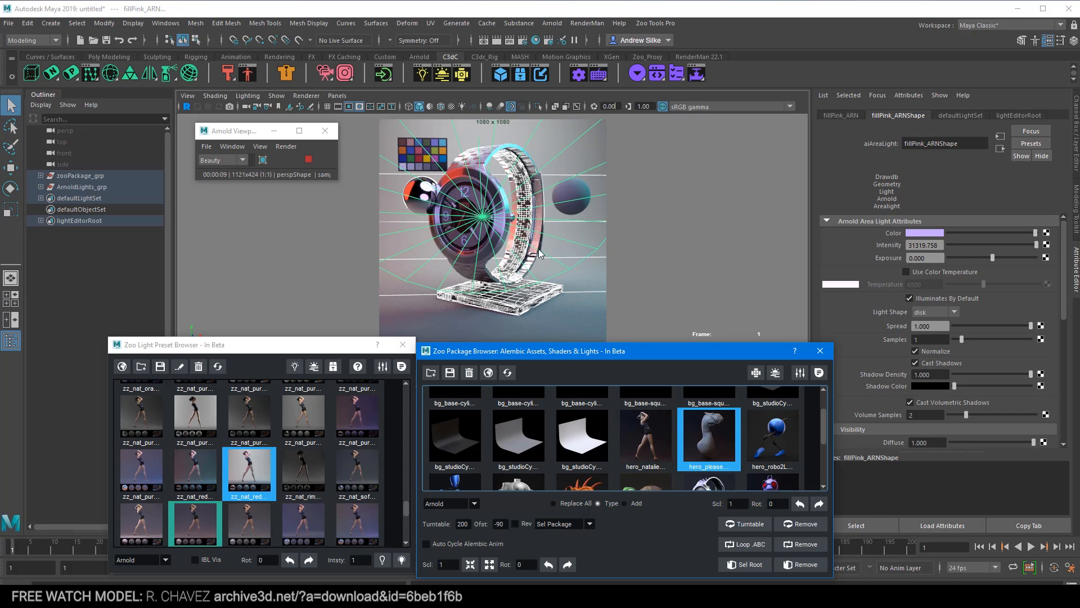
{"action": "mouse_move", "coordinate": [724, 421]}
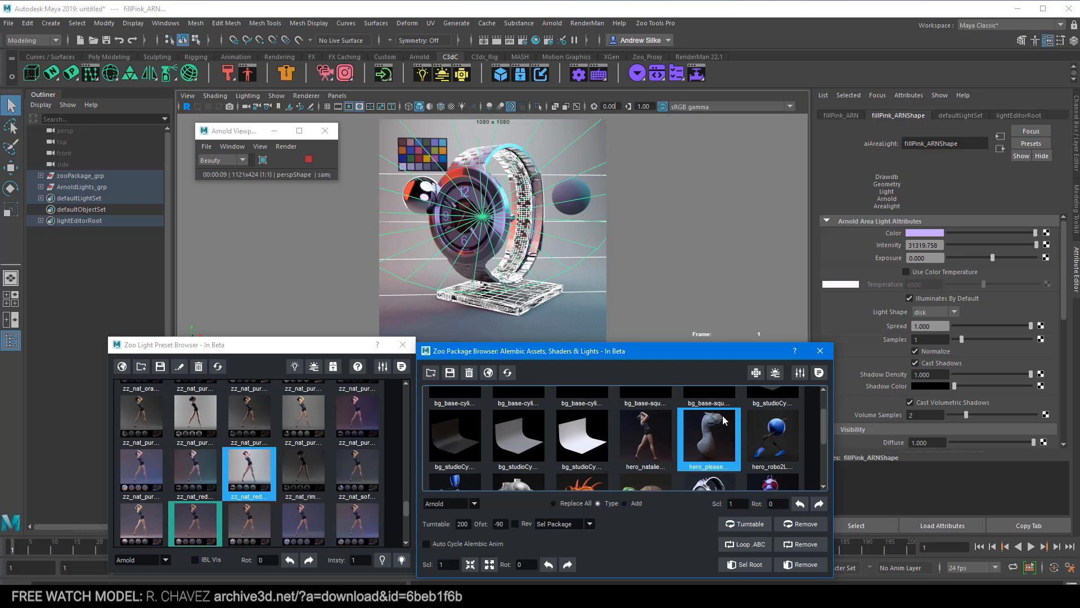
{"action": "mouse_move", "coordinate": [736, 443]}
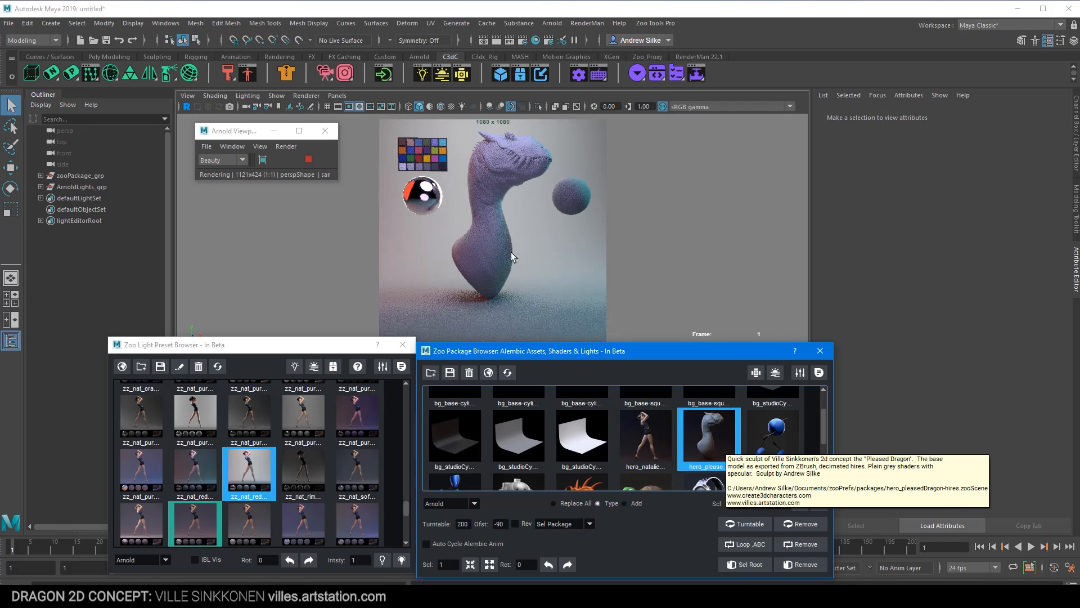
{"action": "mouse_move", "coordinate": [551, 243]}
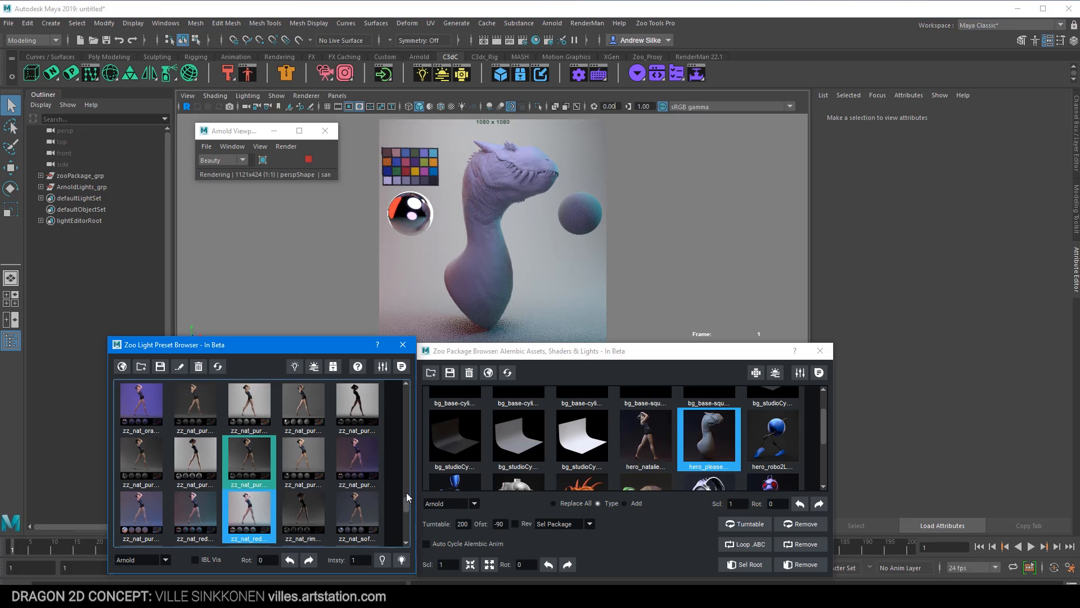
{"action": "scroll", "scroll_direction": "down", "scroll_amount": 3}
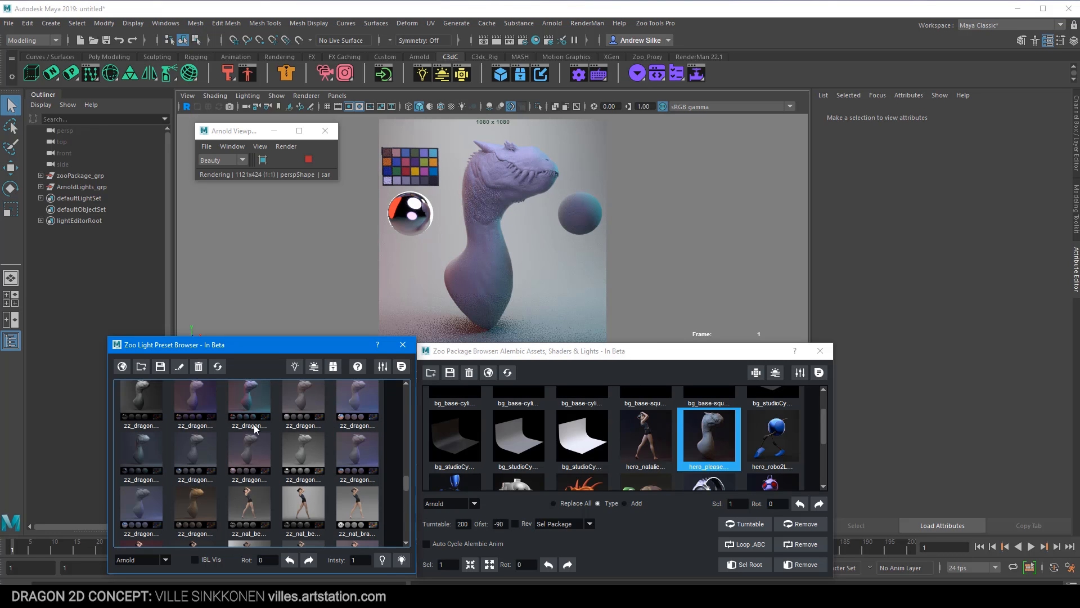
{"action": "mouse_move", "coordinate": [303, 428]}
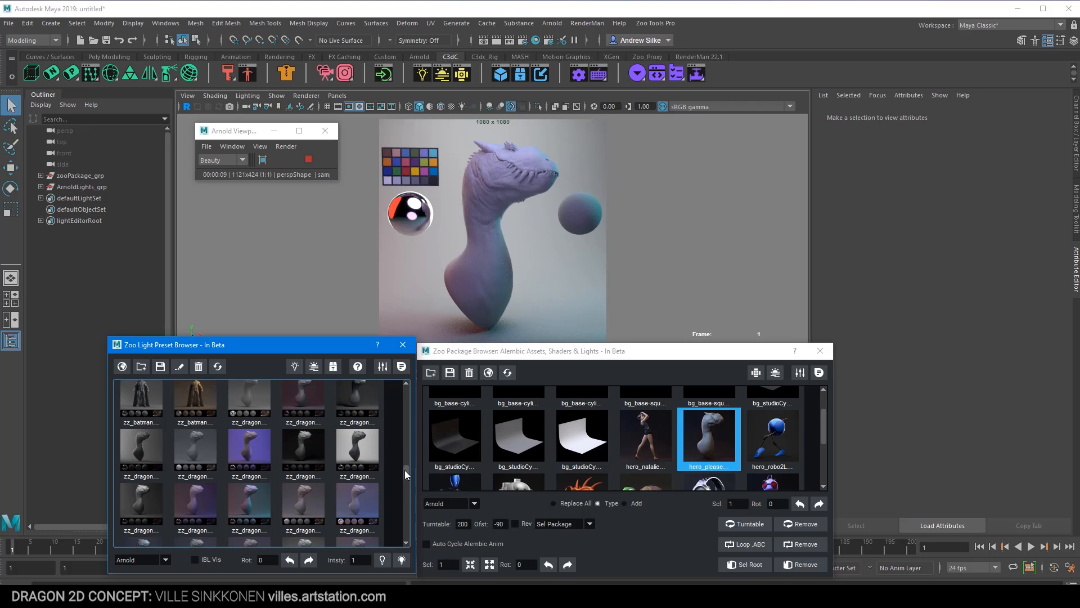
{"action": "left_click", "coordinate": [303, 451]}
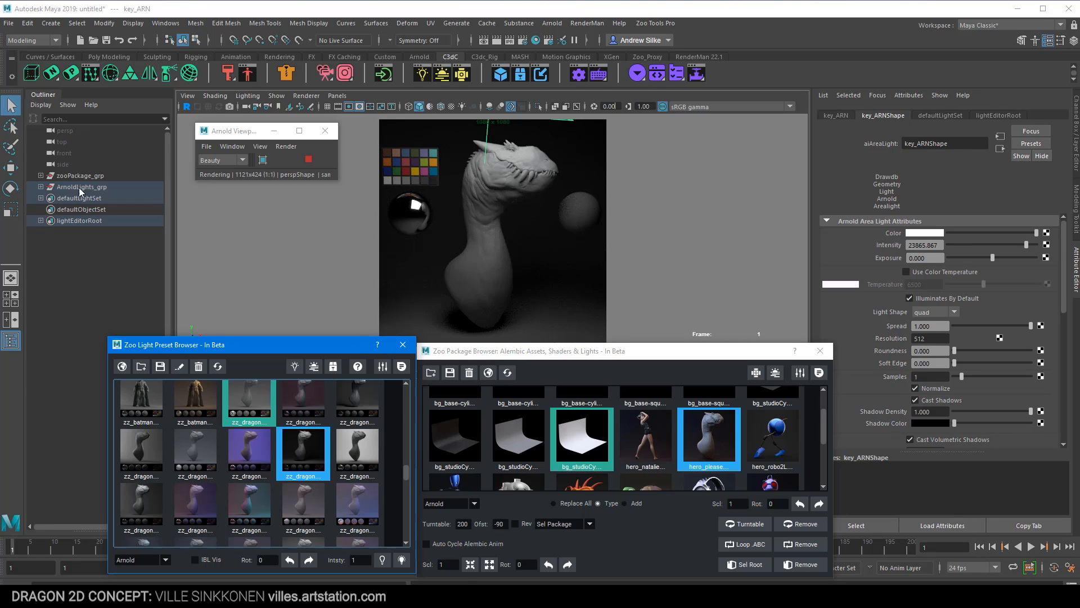
Step: Delete the preset light group so the Arnold render goes black
{"action": "left_click", "coordinate": [82, 186]}
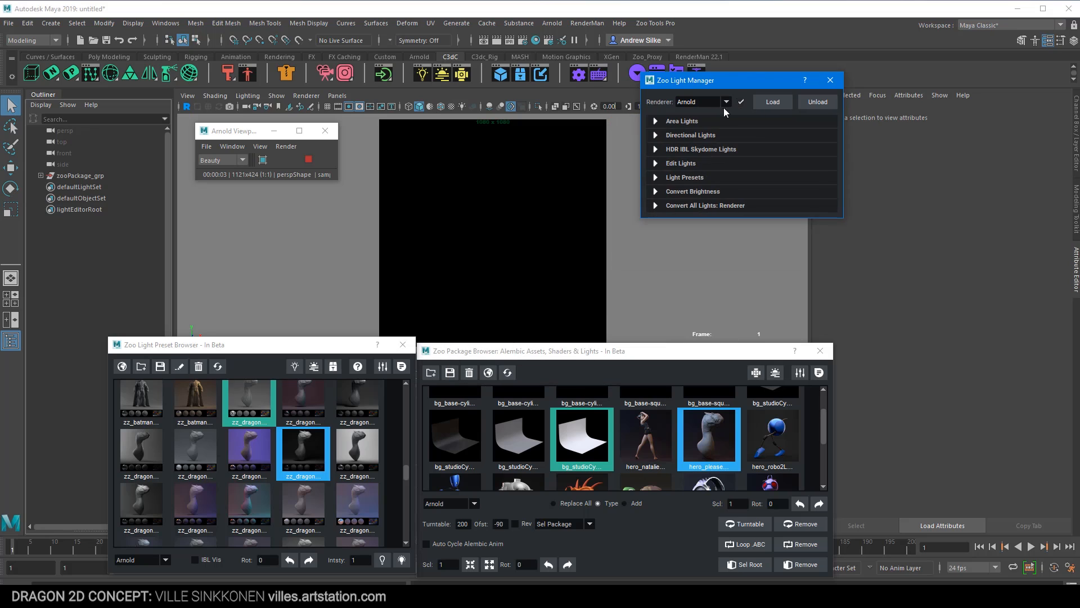
Step: Create a key area light from the camera position in Zoo Light Manager and brighten its exposure
{"action": "left_click", "coordinate": [682, 121]}
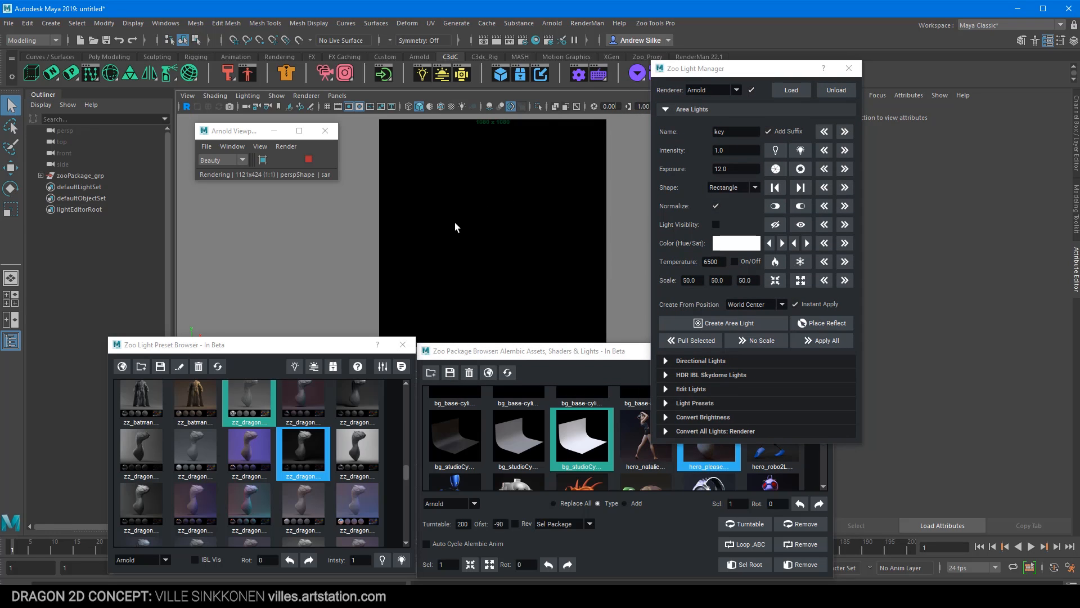
{"action": "left_click", "coordinate": [79, 175]}
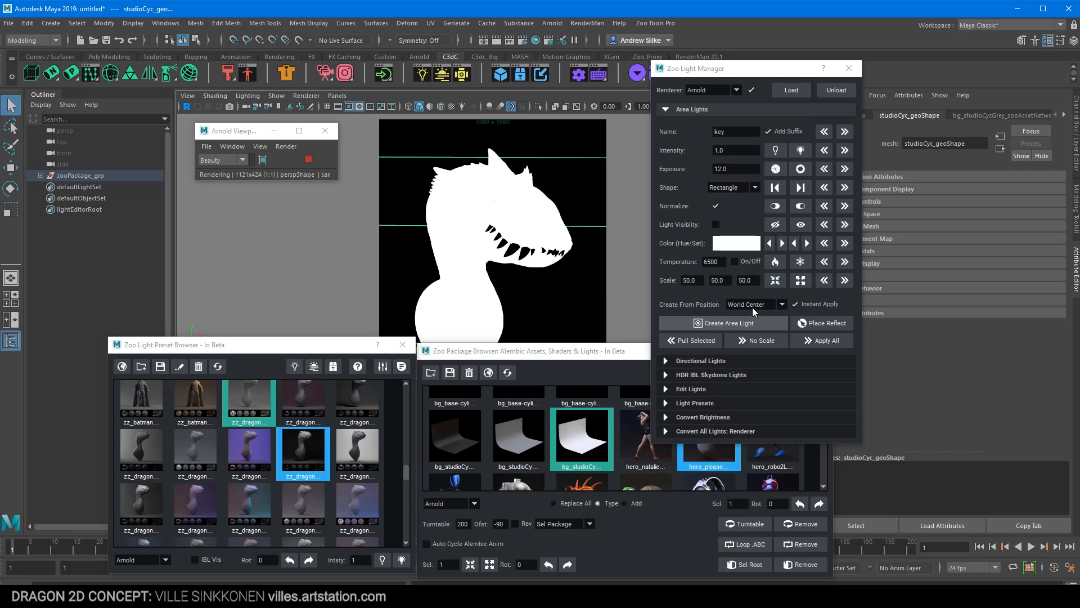
{"action": "left_click", "coordinate": [754, 304]}
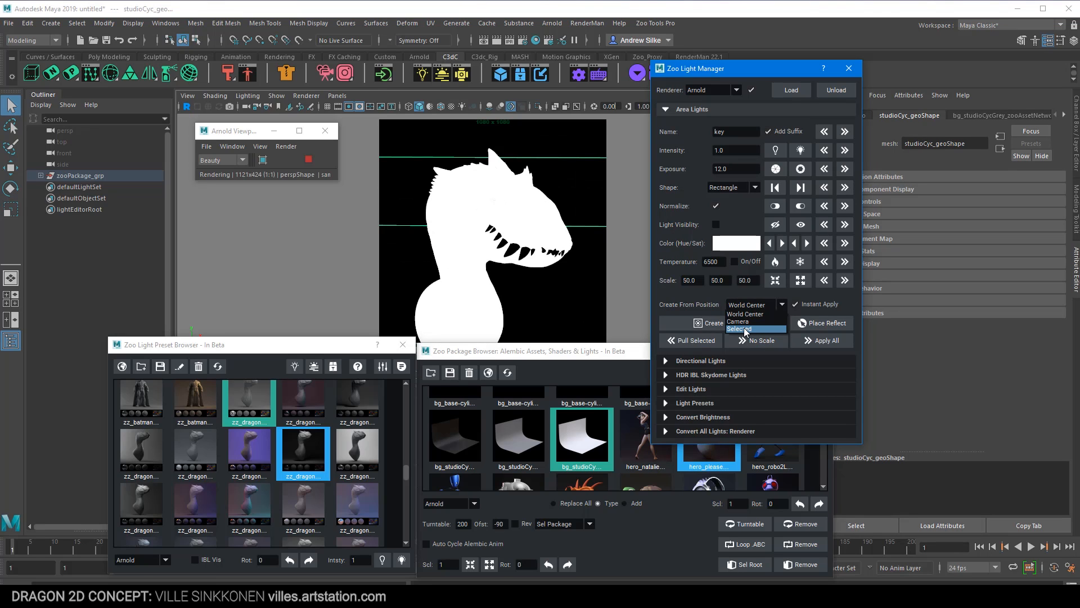
{"action": "left_click", "coordinate": [739, 329]}
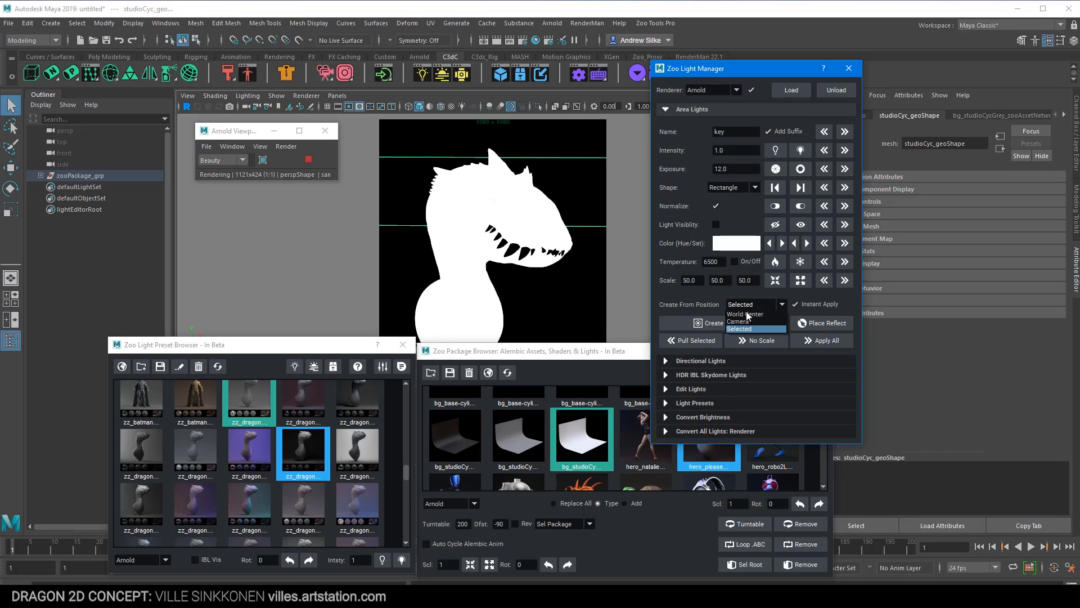
{"action": "left_click", "coordinate": [740, 320]}
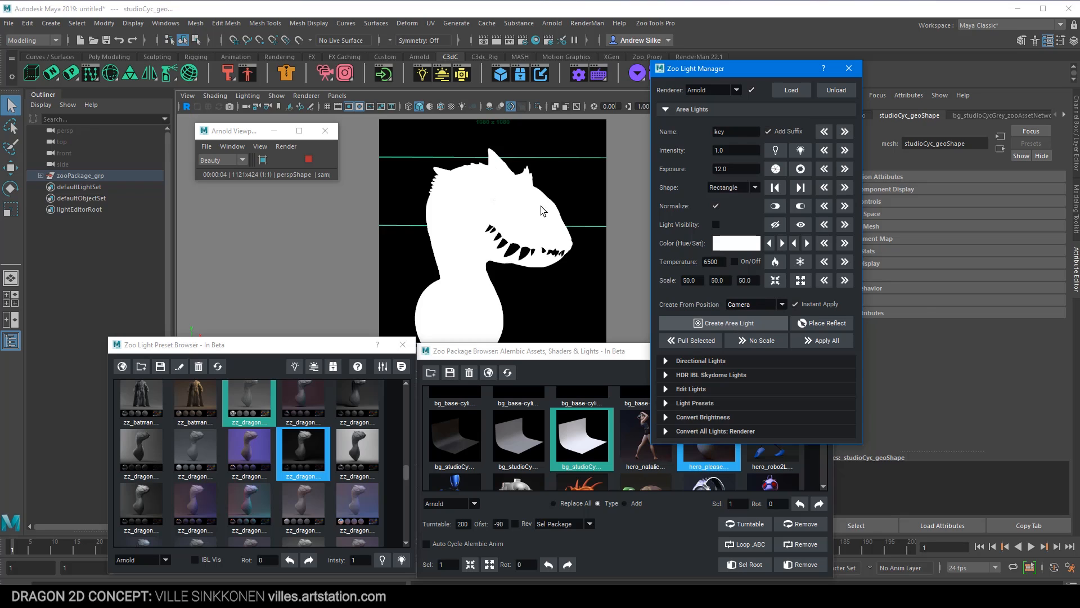
{"action": "left_click", "coordinate": [723, 323]}
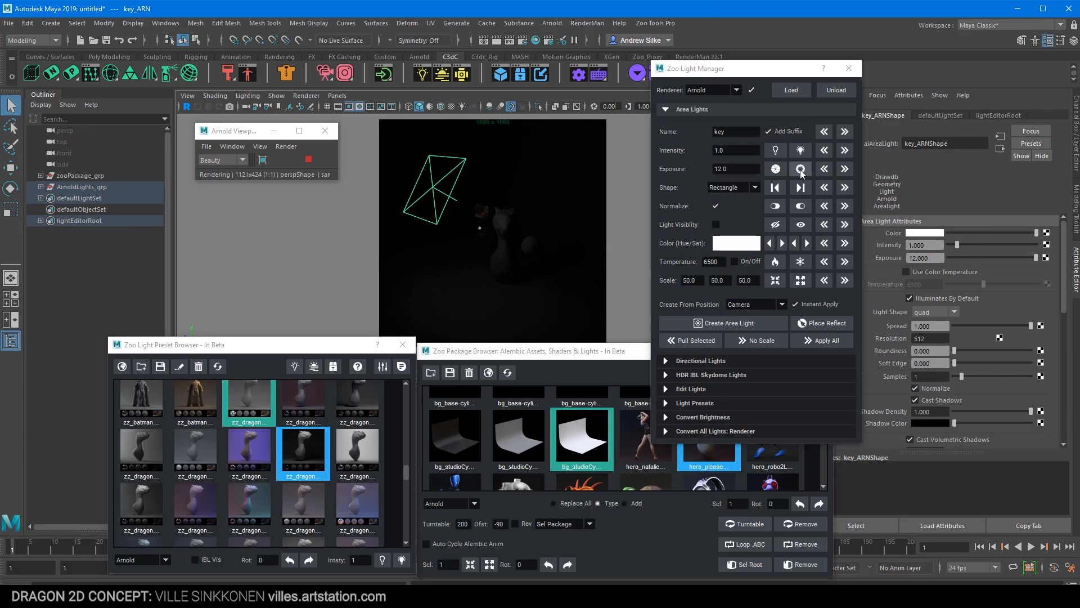
{"action": "left_click", "coordinate": [800, 169]}
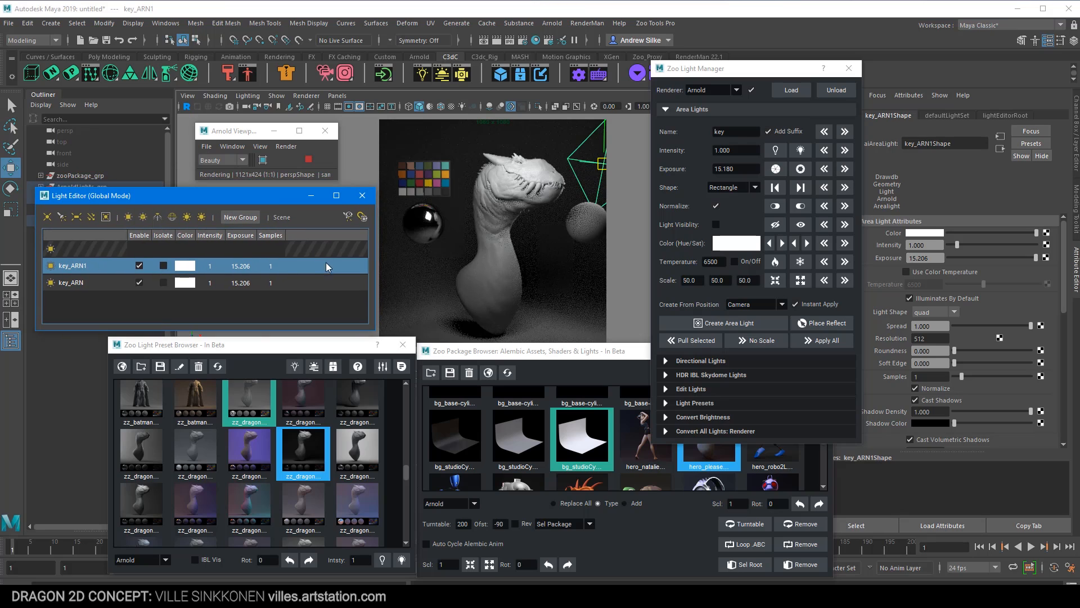
{"action": "mouse_move", "coordinate": [278, 284]}
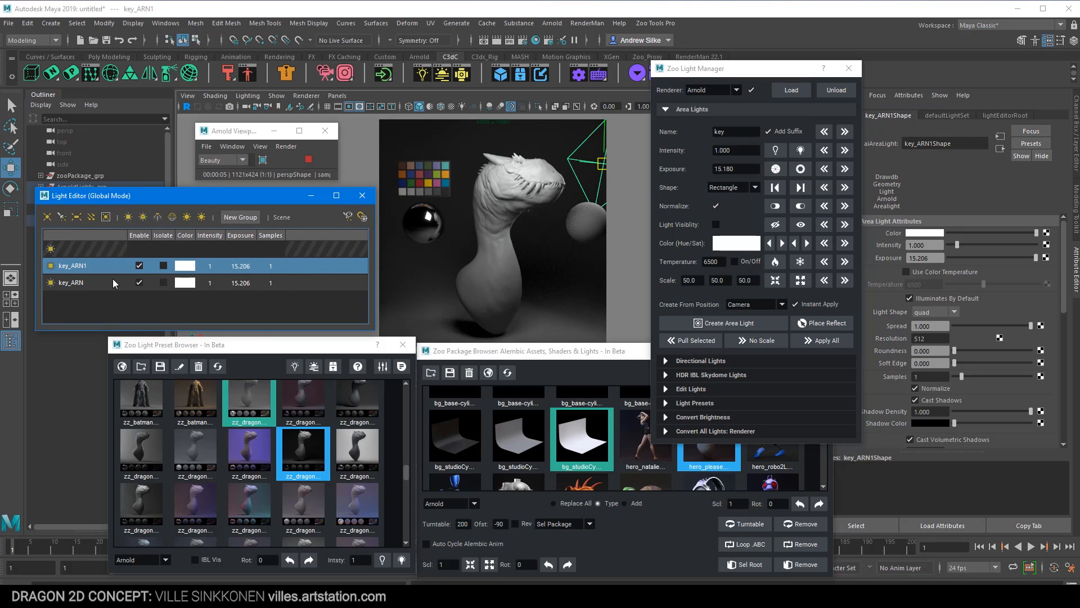
Step: Isolate and un-isolate key_ARN1 in the Light Editor, then disable key_ARN
{"action": "left_click", "coordinate": [162, 266]}
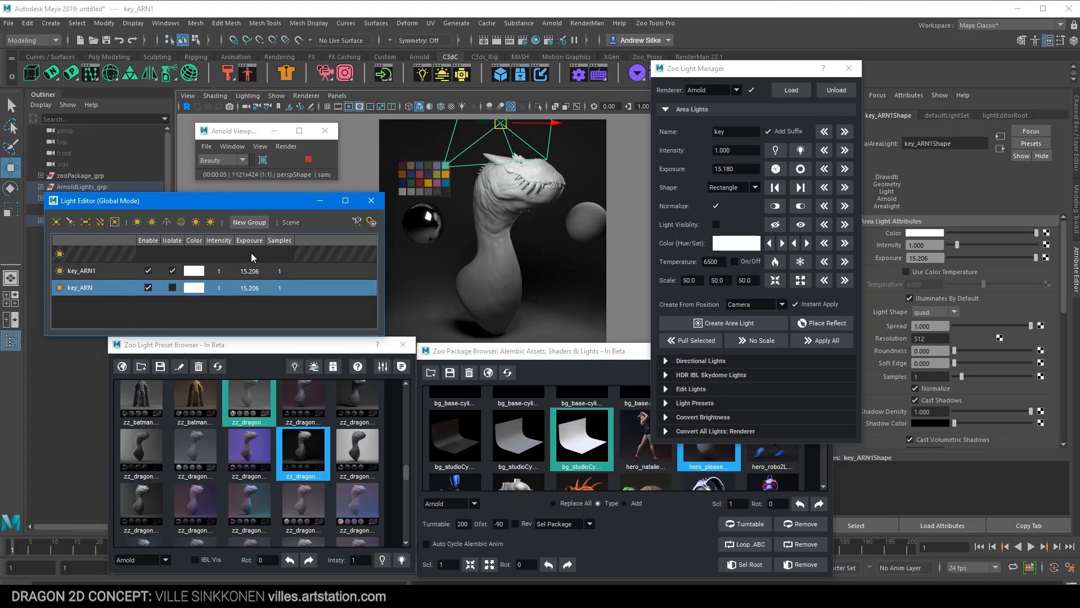
{"action": "left_click", "coordinate": [81, 270]}
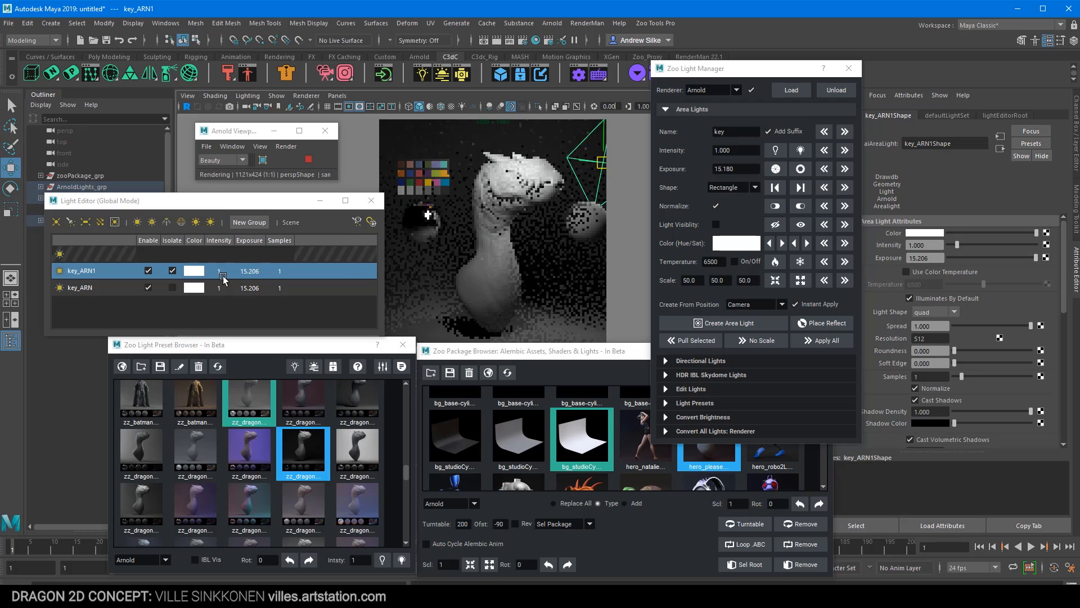
{"action": "left_click", "coordinate": [171, 270]}
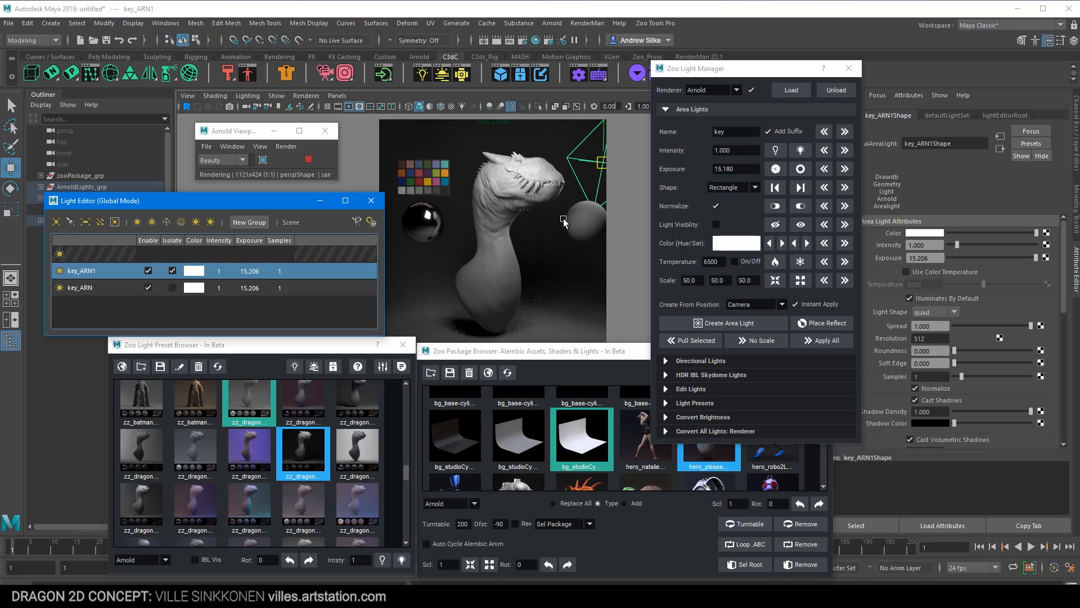
{"action": "left_click", "coordinate": [172, 270]}
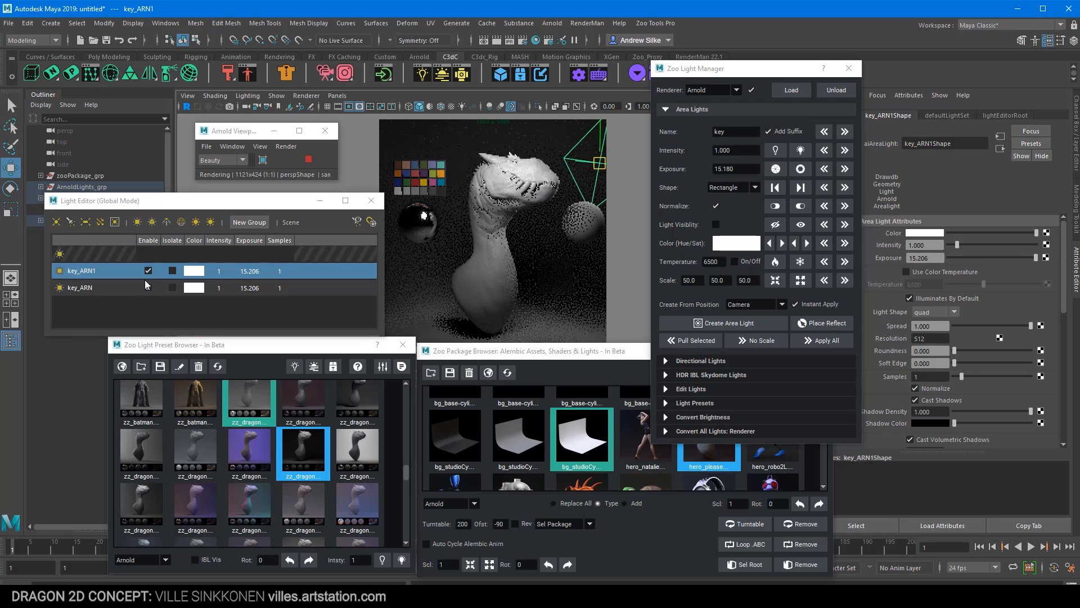
{"action": "left_click", "coordinate": [172, 289]}
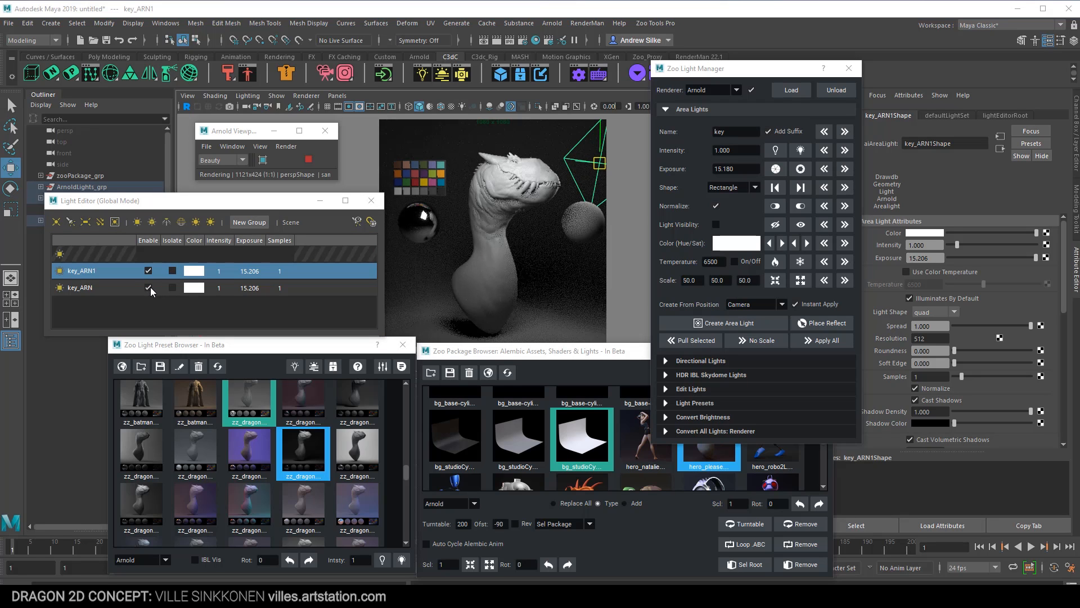
{"action": "left_click", "coordinate": [148, 287]}
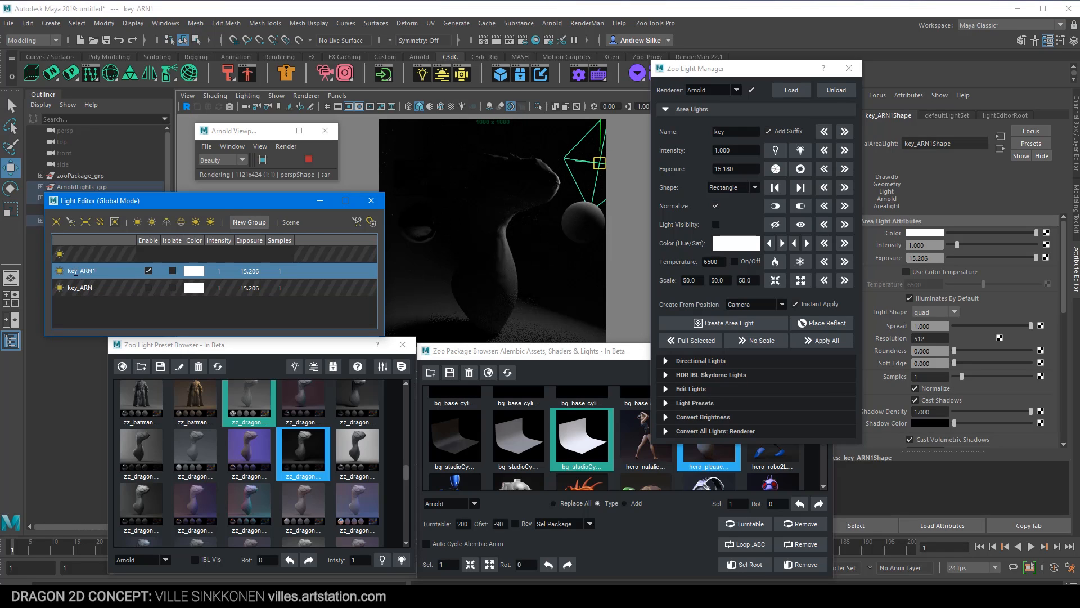
Step: Rename key_ARN1 to rim_ARN1 in the Light Editor
{"action": "double_click", "coordinate": [81, 270]}
{"action": "type", "text": "rim"}
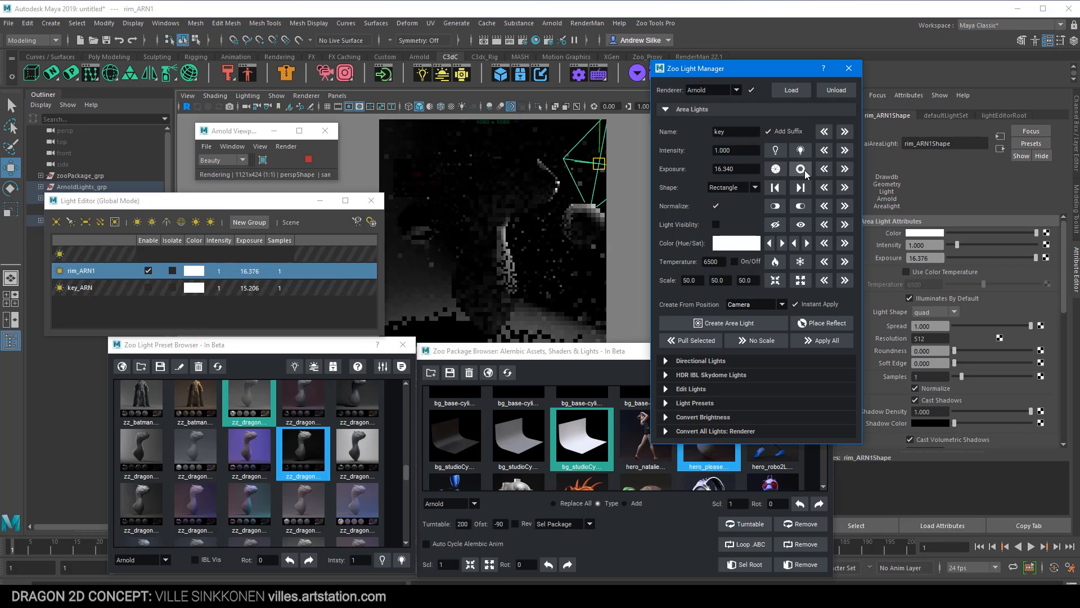
{"action": "mouse_move", "coordinate": [800, 169]}
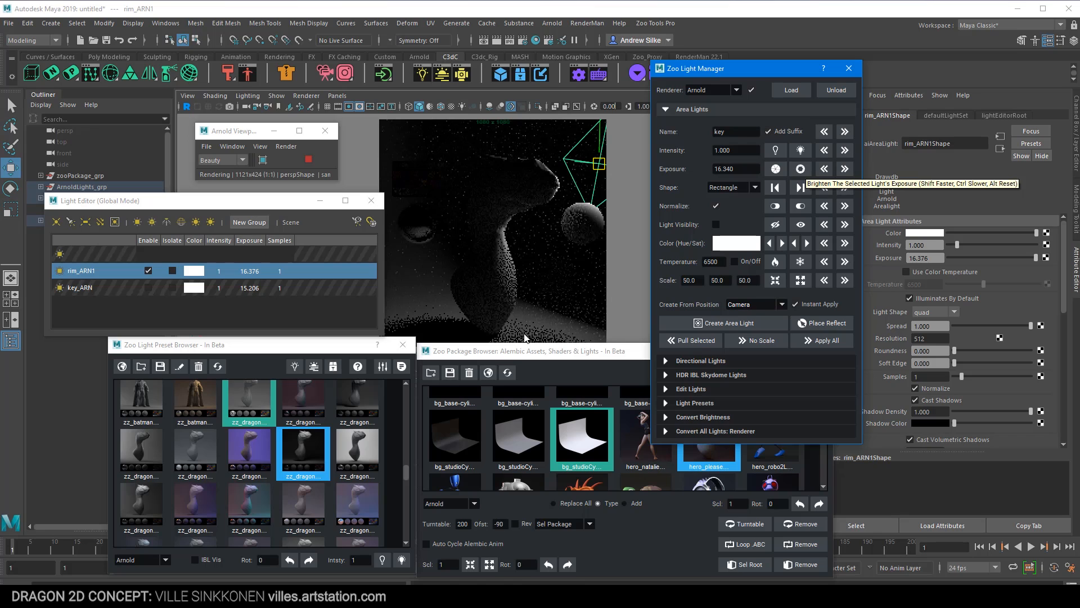
{"action": "mouse_move", "coordinate": [532, 230]}
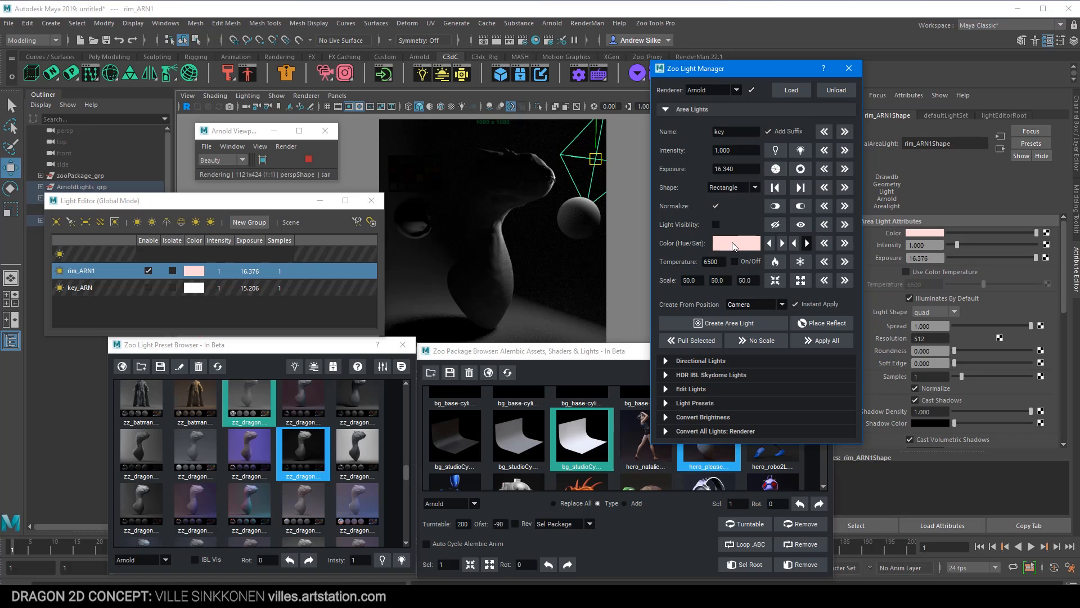
{"action": "mouse_move", "coordinate": [788, 302]}
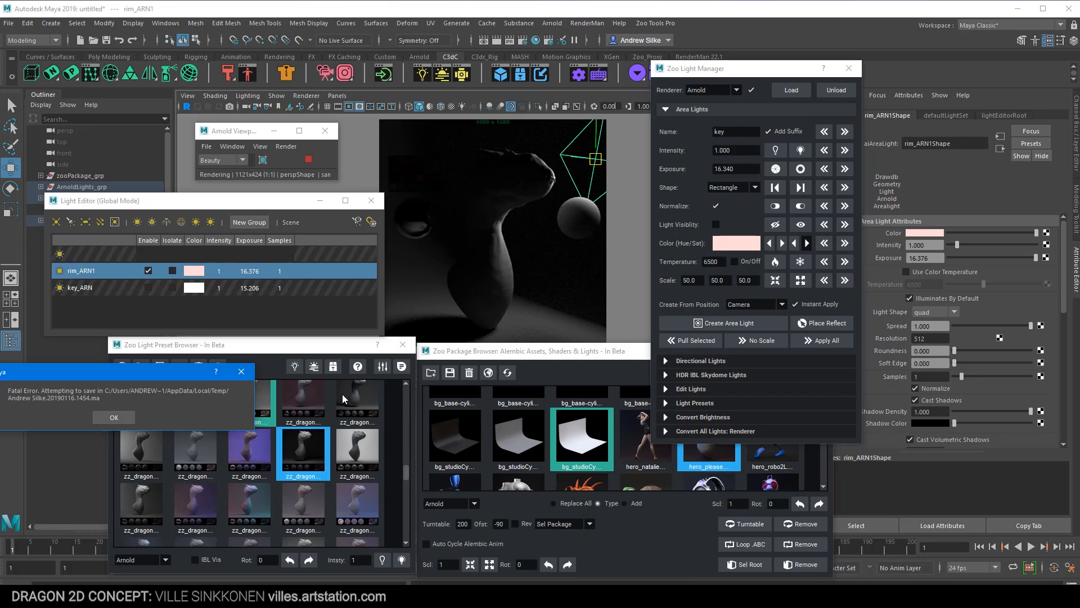
Step: Dismiss the fatal error dialog before reopening the saved temp.mb scene
{"action": "left_click", "coordinate": [112, 417]}
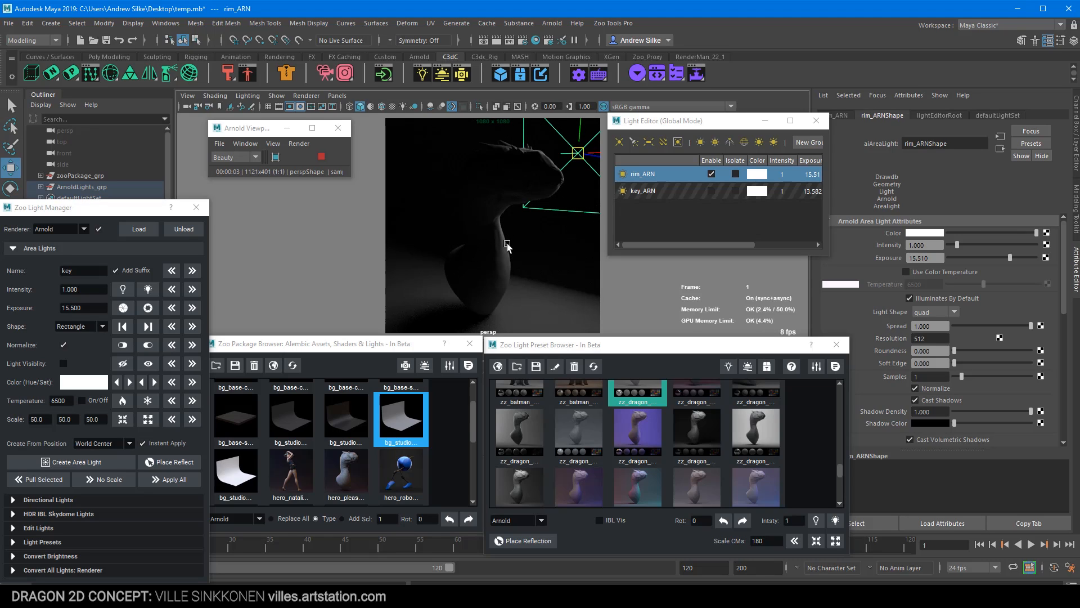
{"action": "mouse_move", "coordinate": [127, 212]}
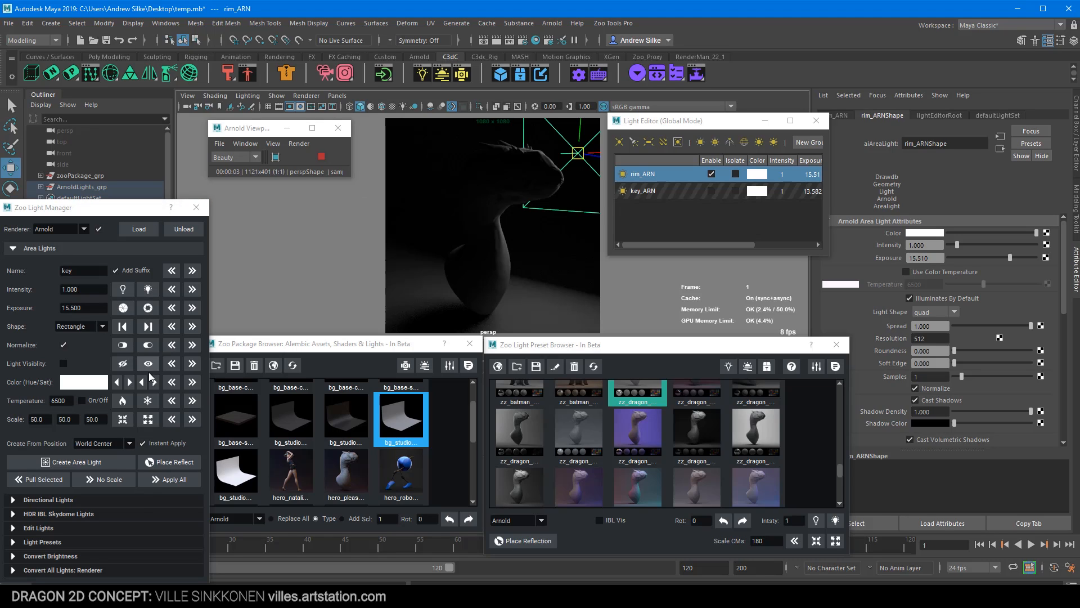
Step: Create rim_ARN1, tint the rims pale pink and pale blue, and switch key_ARN off
{"action": "left_click", "coordinate": [346, 474]}
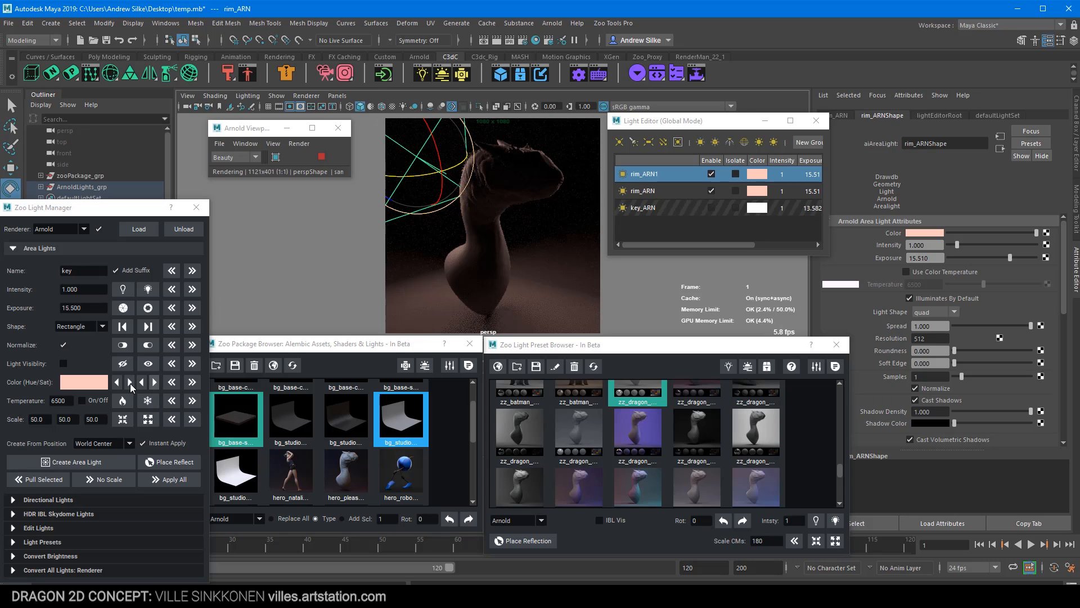
{"action": "left_click", "coordinate": [130, 382]}
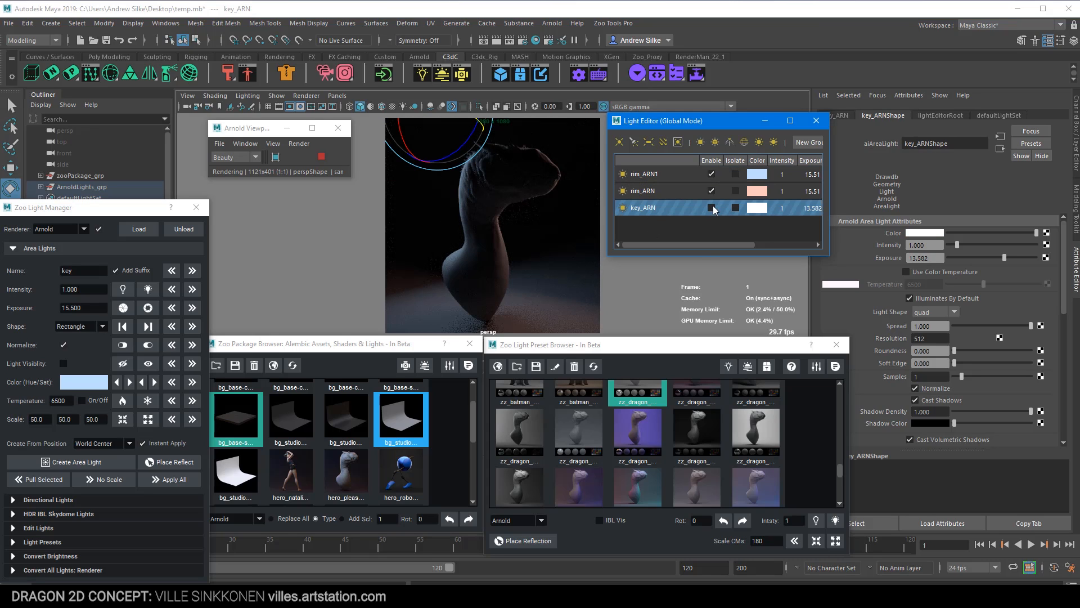
Step: Turn key_ARN back on, lower its exposure to about 12.58, and close the lighting tool windows
{"action": "left_click", "coordinate": [711, 207]}
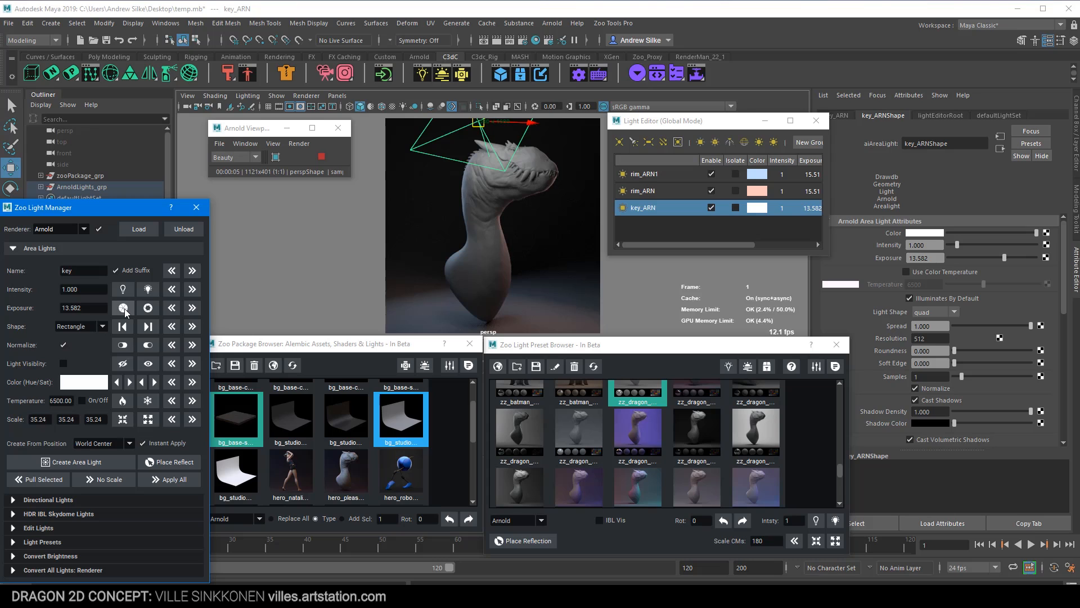
{"action": "left_click", "coordinate": [149, 308]}
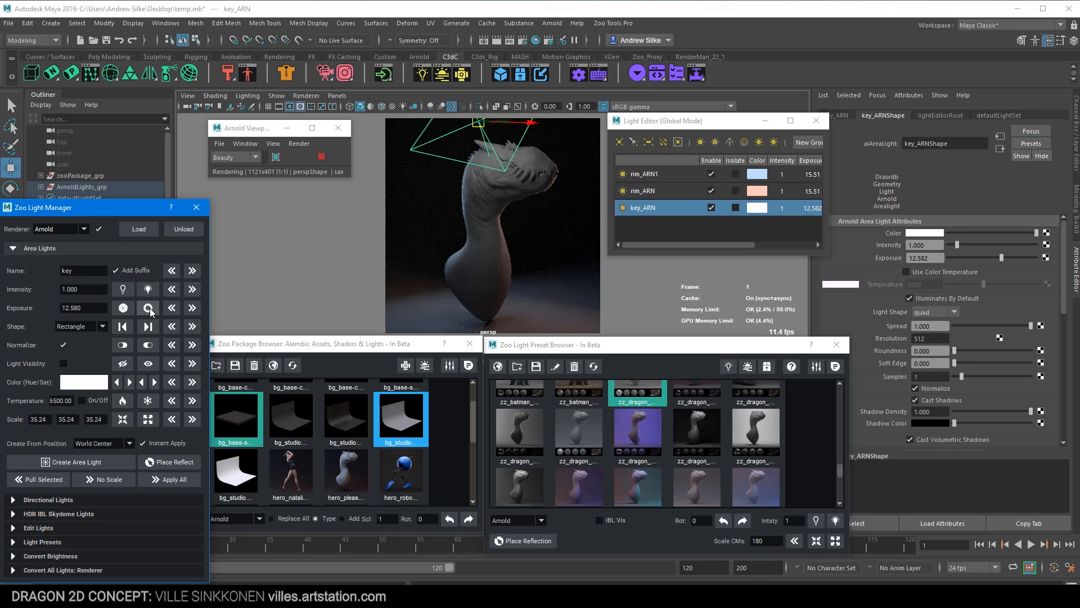
{"action": "left_click", "coordinate": [147, 307]}
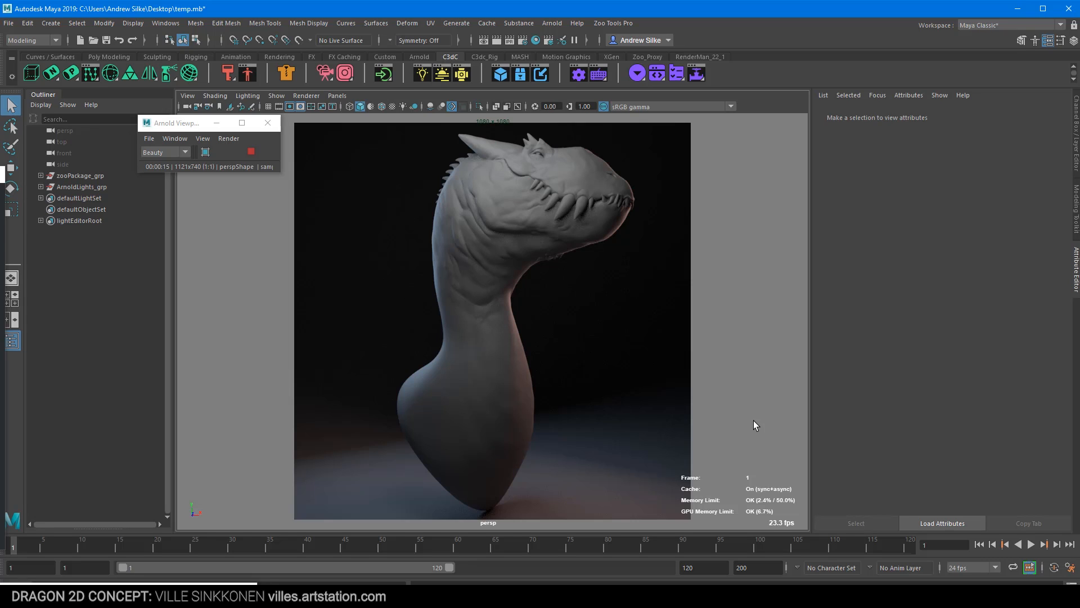
{"action": "left_click", "coordinate": [79, 175]}
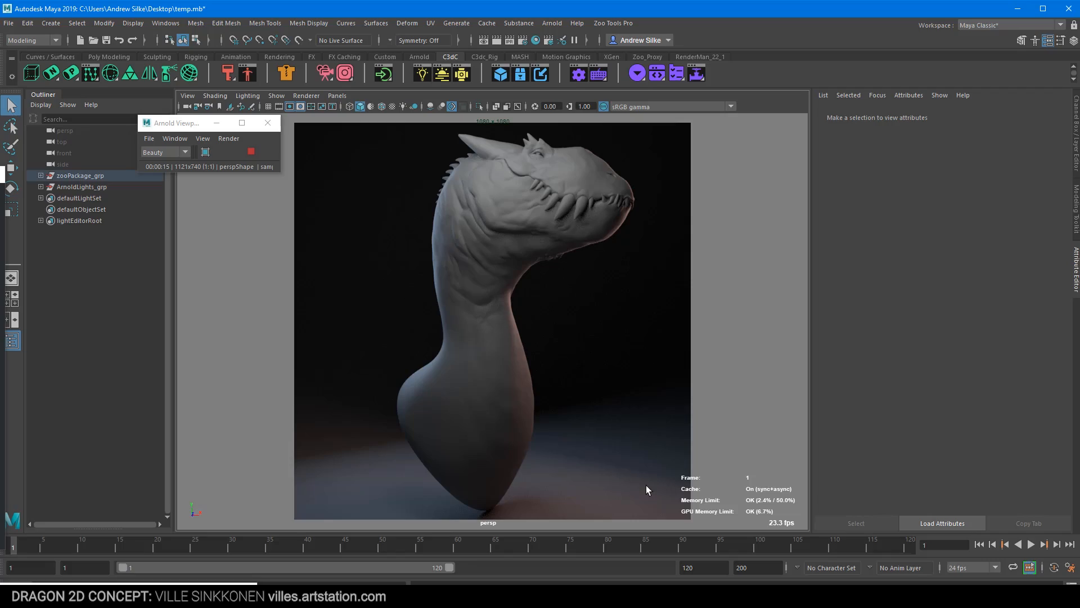